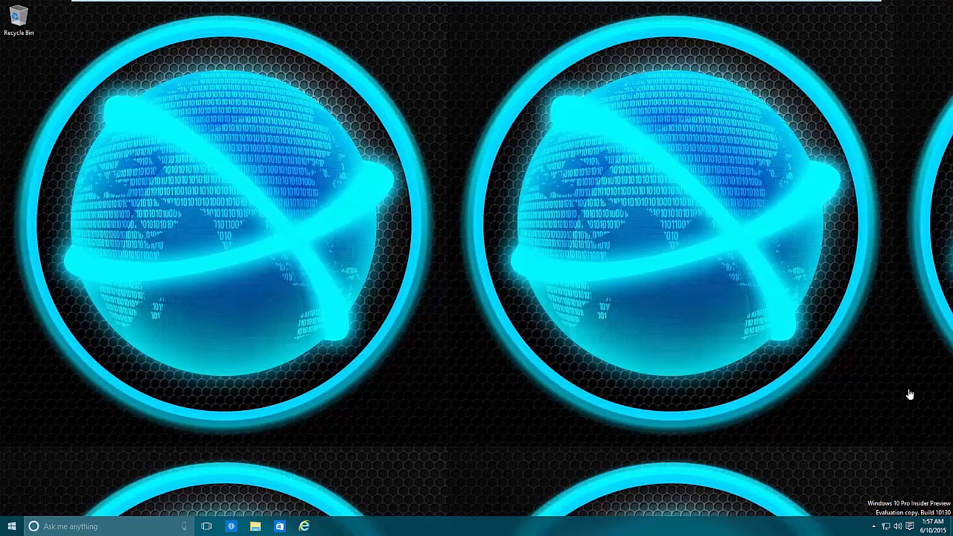
mouse_move(885, 405)
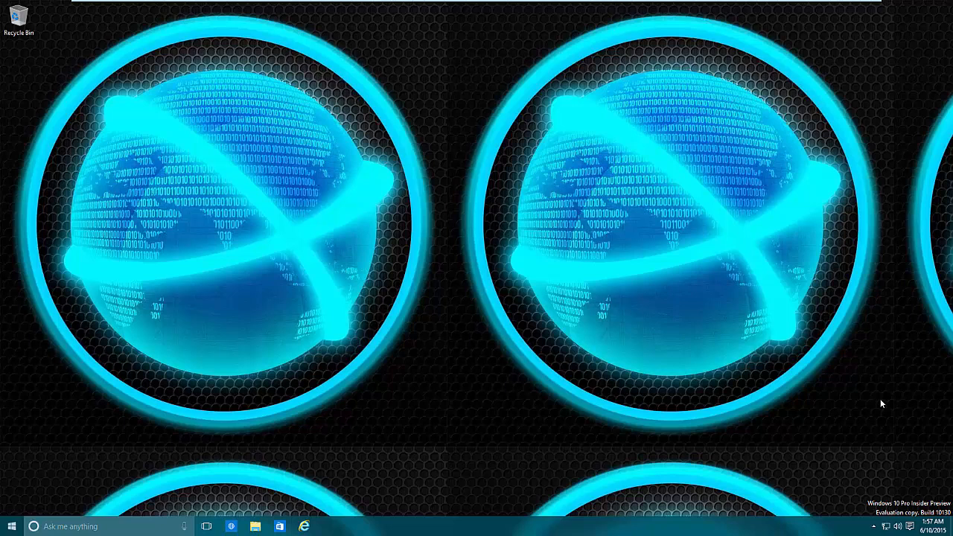
mouse_move(923, 524)
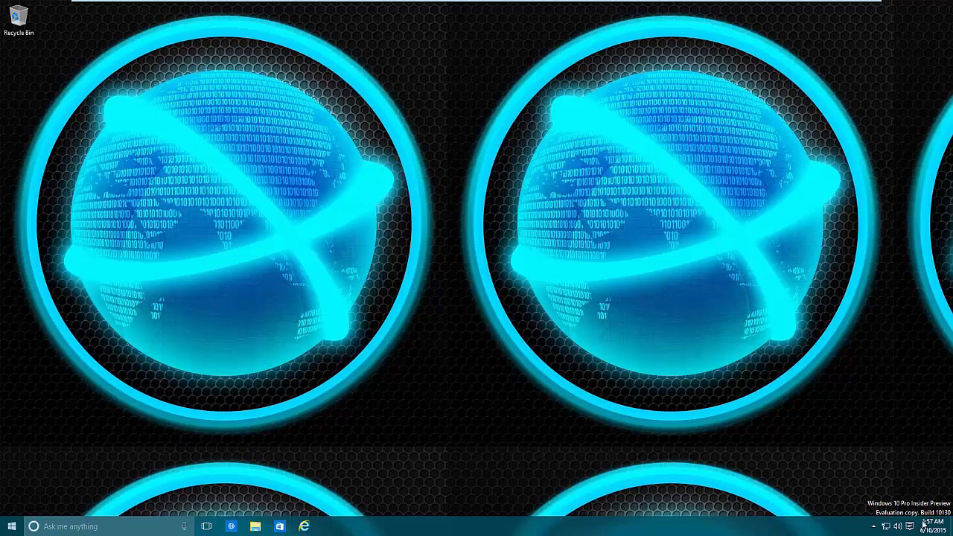
mouse_move(878, 445)
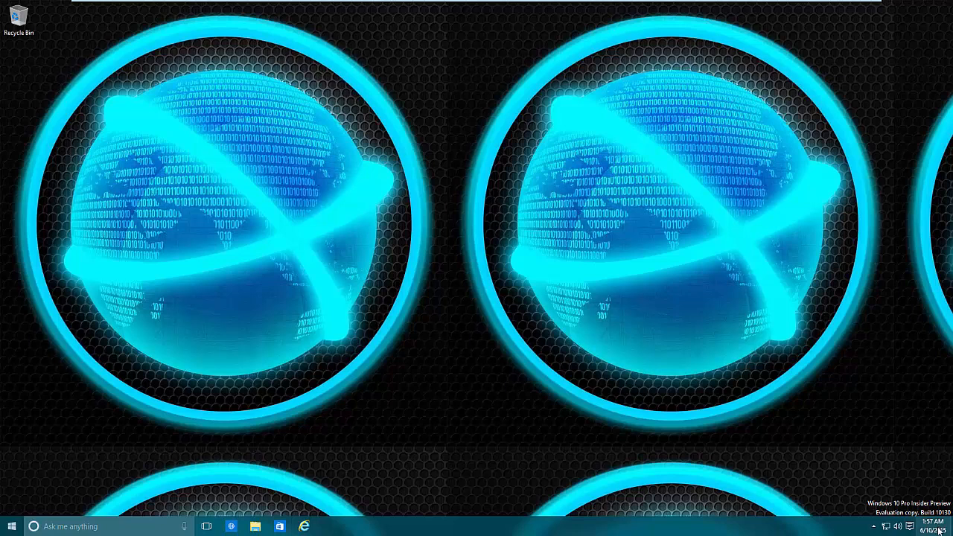
Launch the Settings app from the Start menu after glancing at the notifications panel.
click(926, 527)
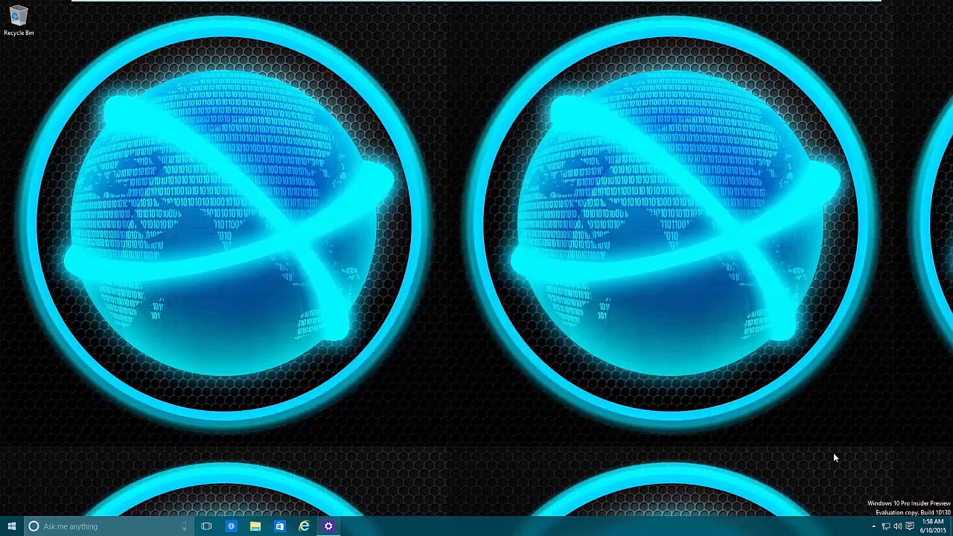
click(909, 527)
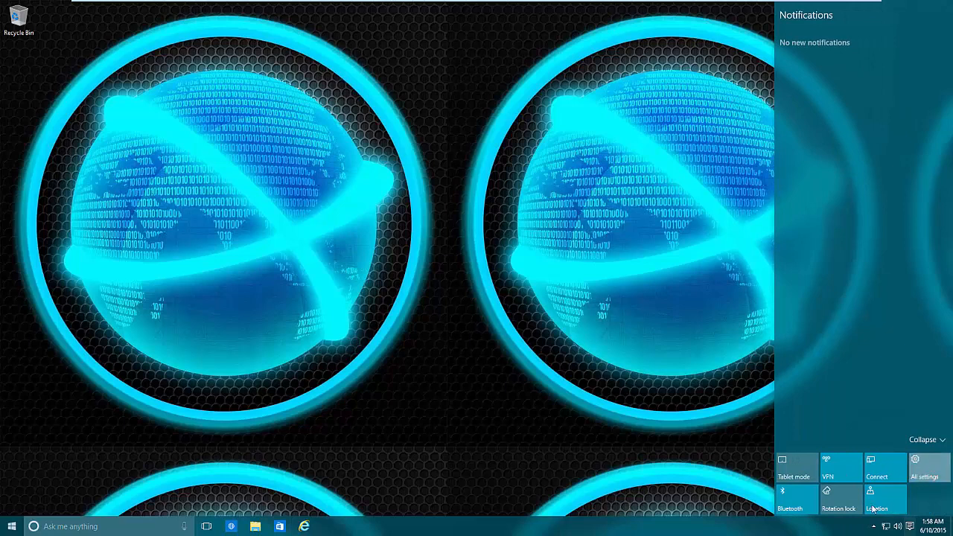
click(926, 468)
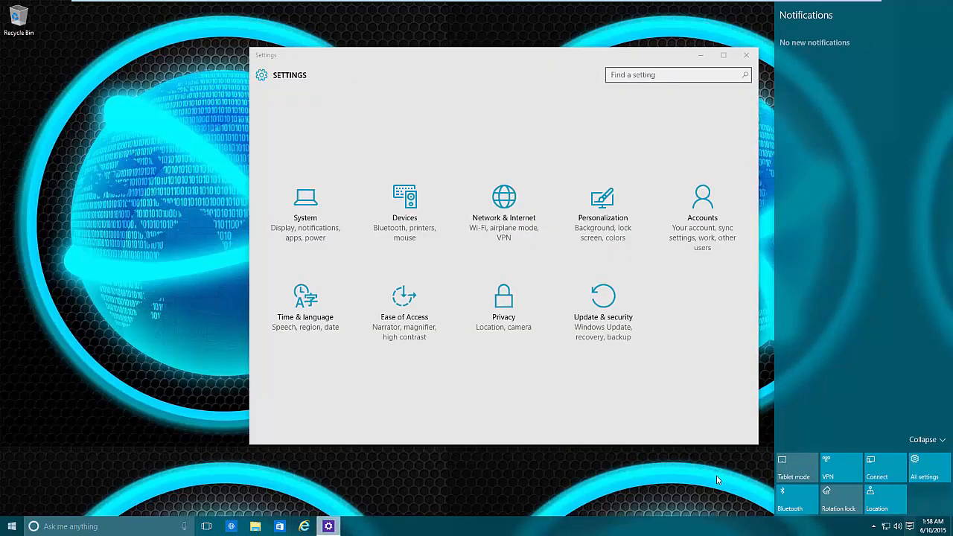
click(746, 54)
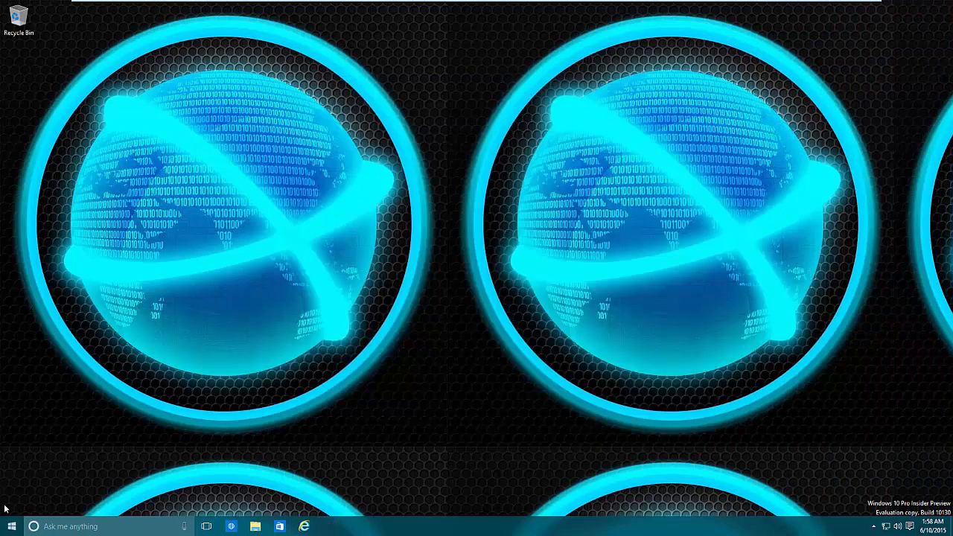
click(11, 526)
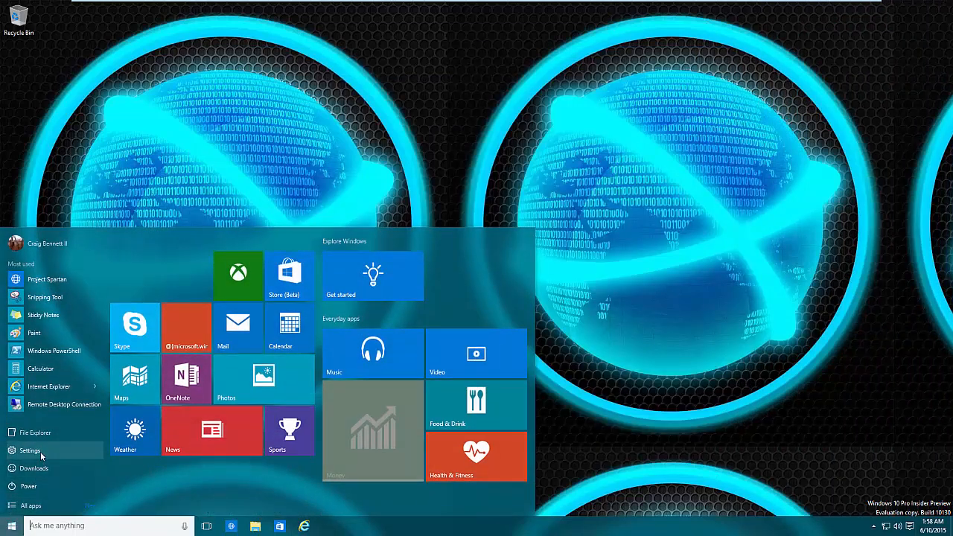
click(29, 450)
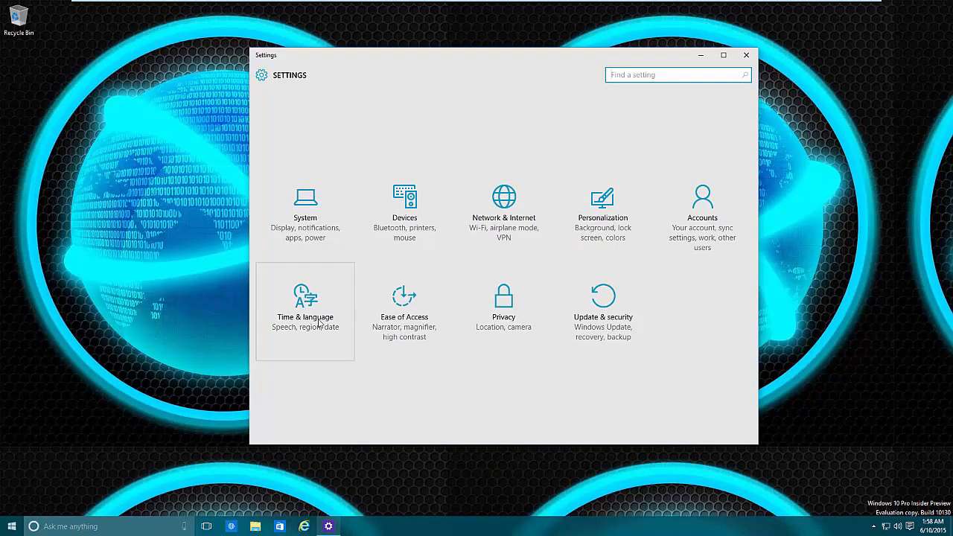
mouse_move(286, 326)
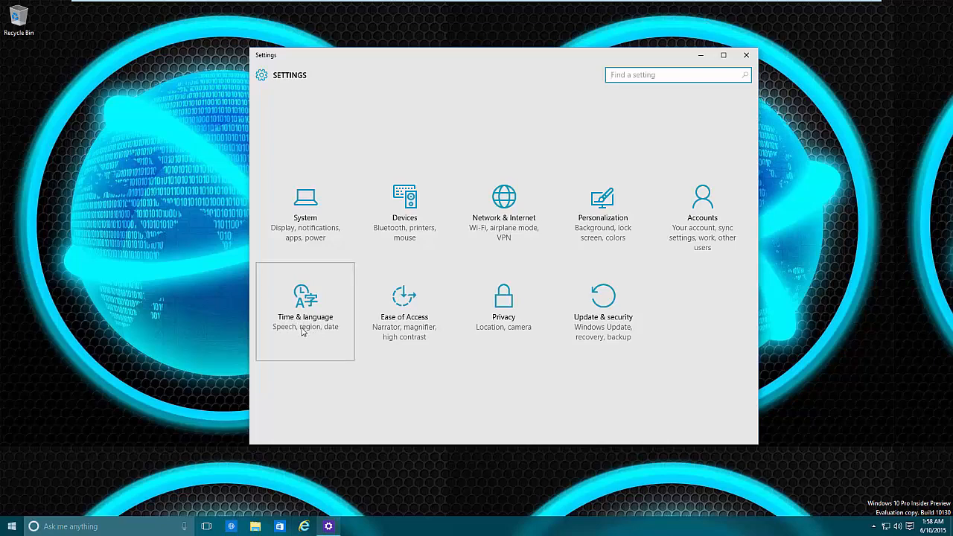
Show the Time & language Date & time page with automatic time and Eastern Time zone.
click(304, 298)
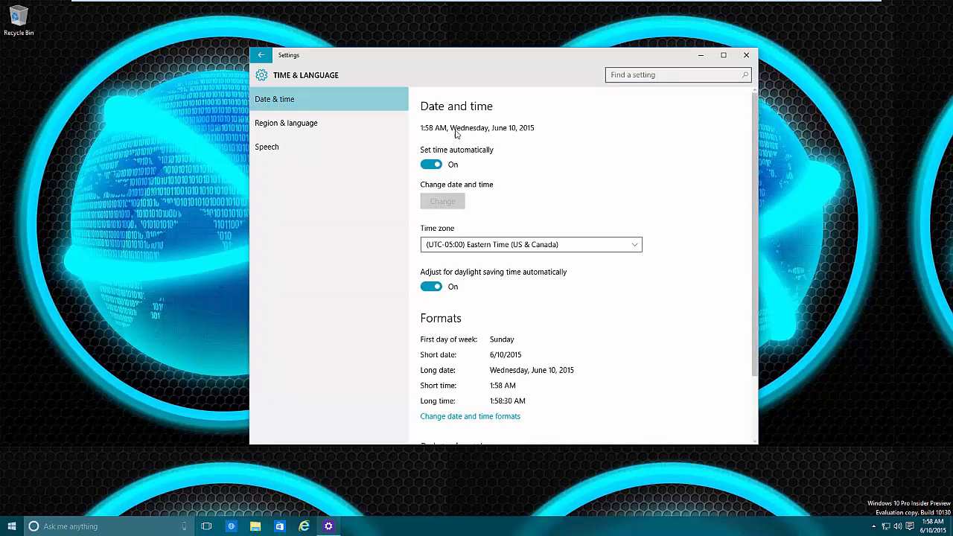
mouse_move(431, 134)
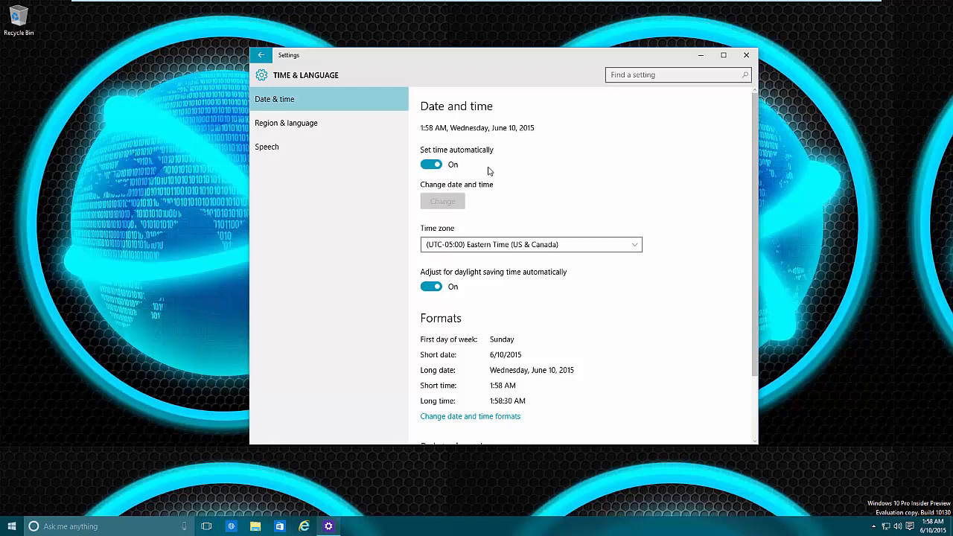
mouse_move(492, 151)
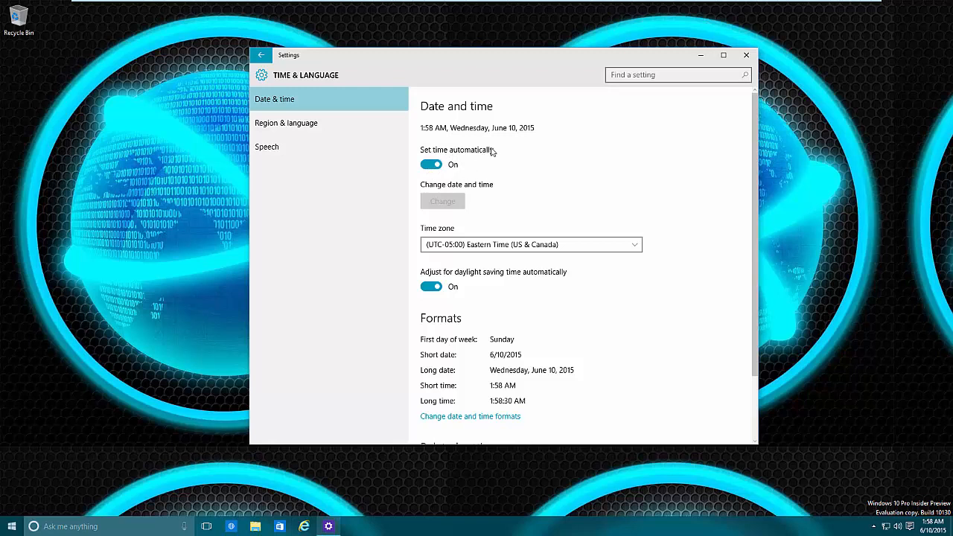
mouse_move(460, 158)
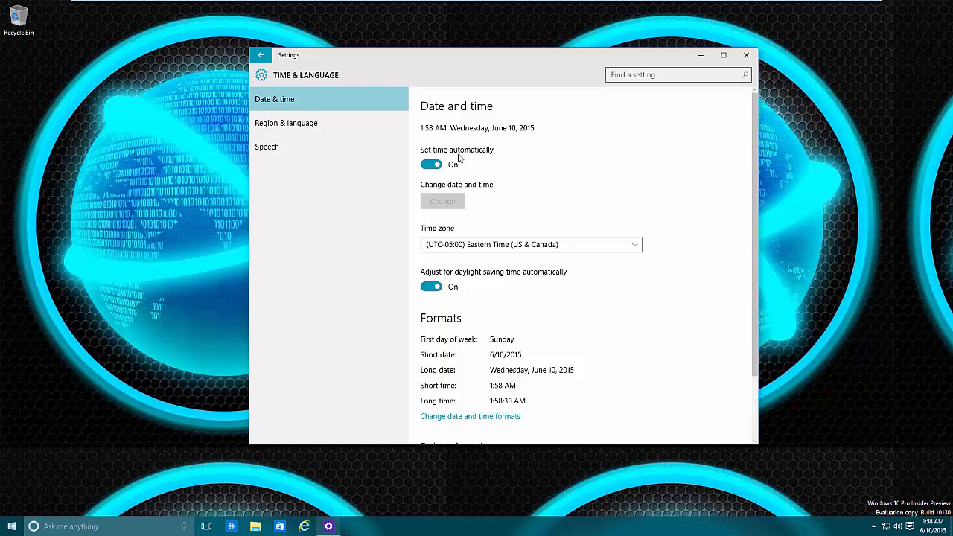
mouse_move(435, 227)
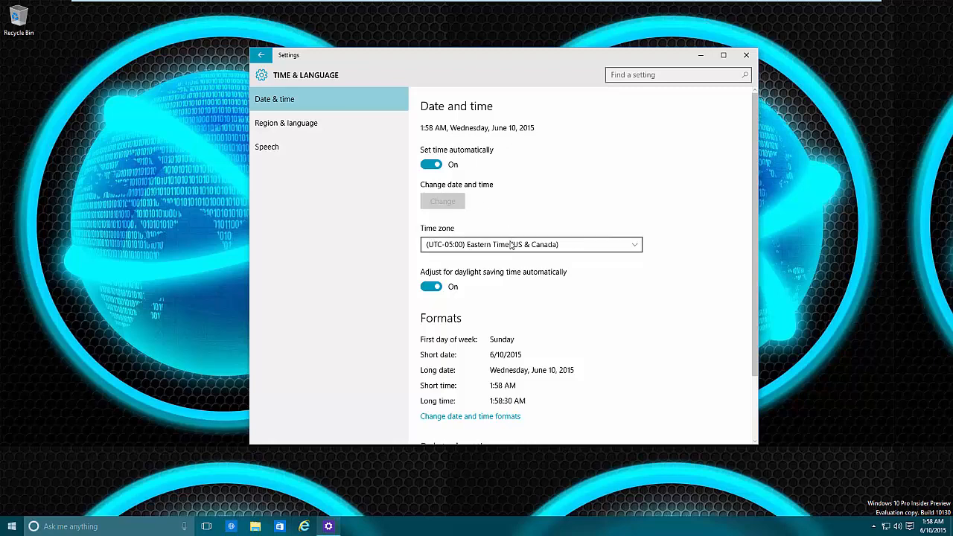
click(531, 244)
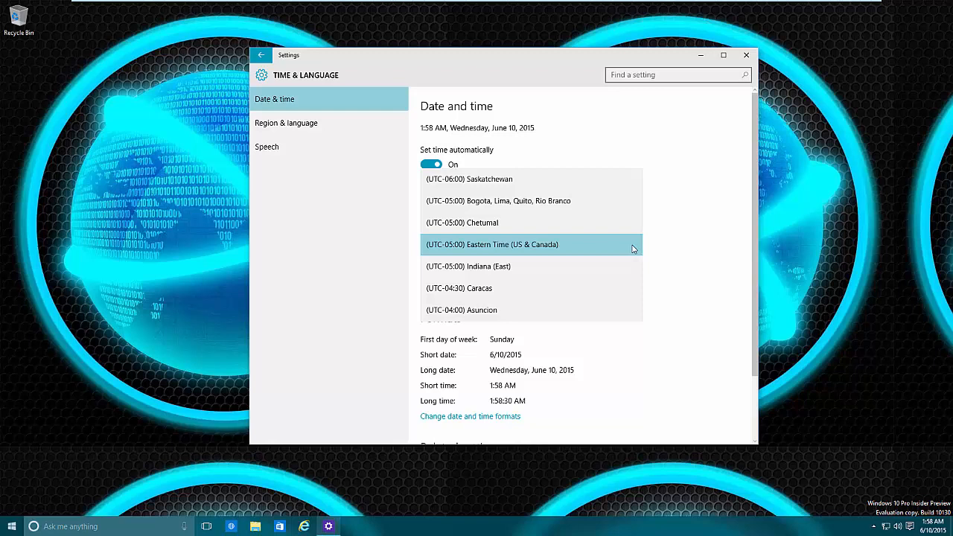
scroll(down, 3)
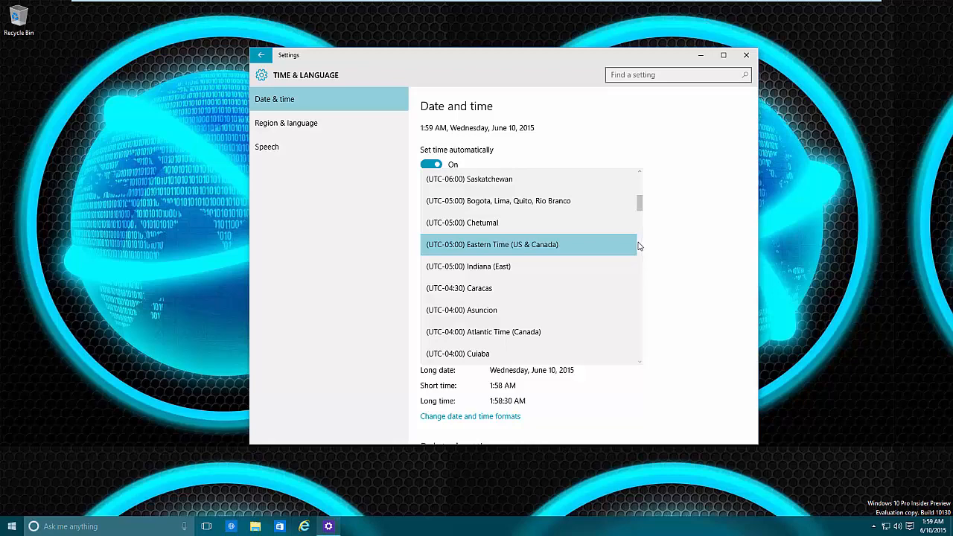
mouse_move(589, 265)
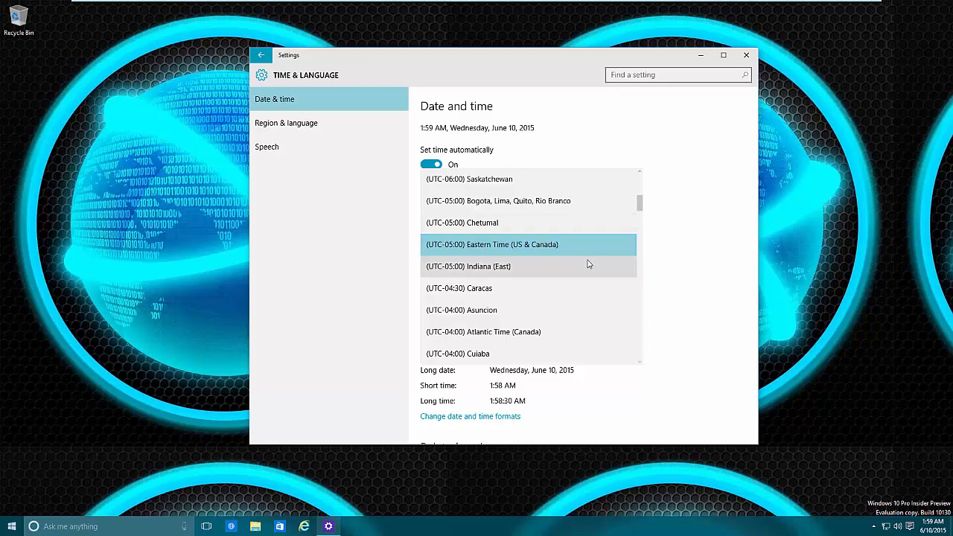
mouse_move(649, 245)
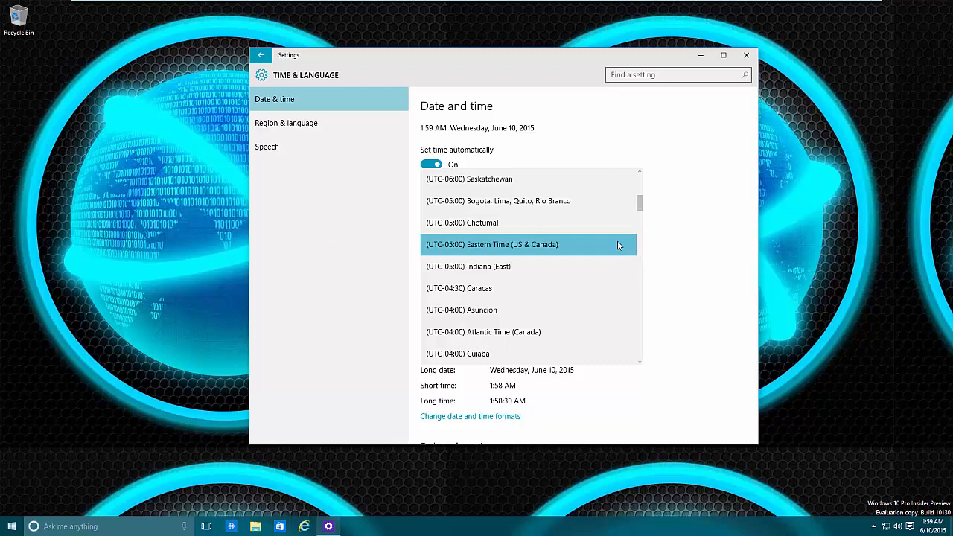
mouse_move(581, 223)
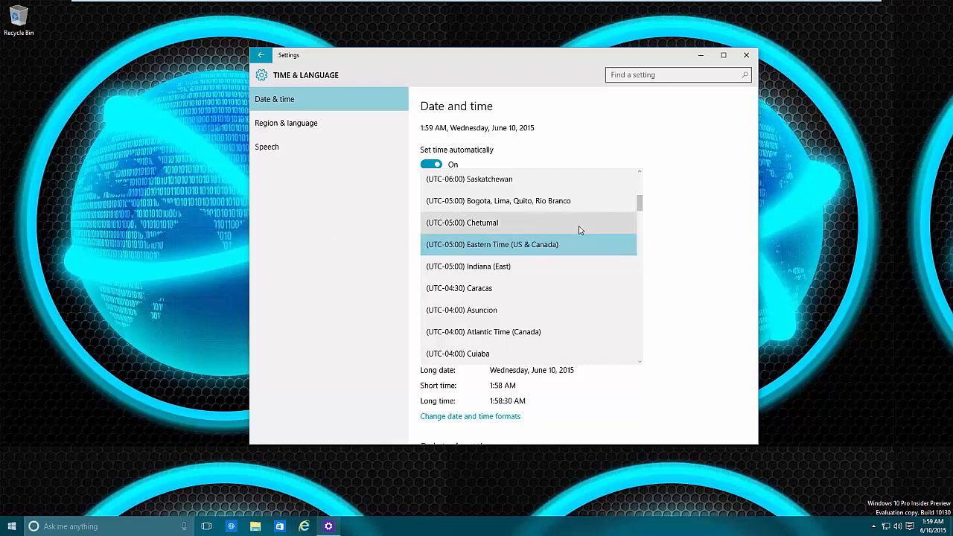
mouse_move(583, 256)
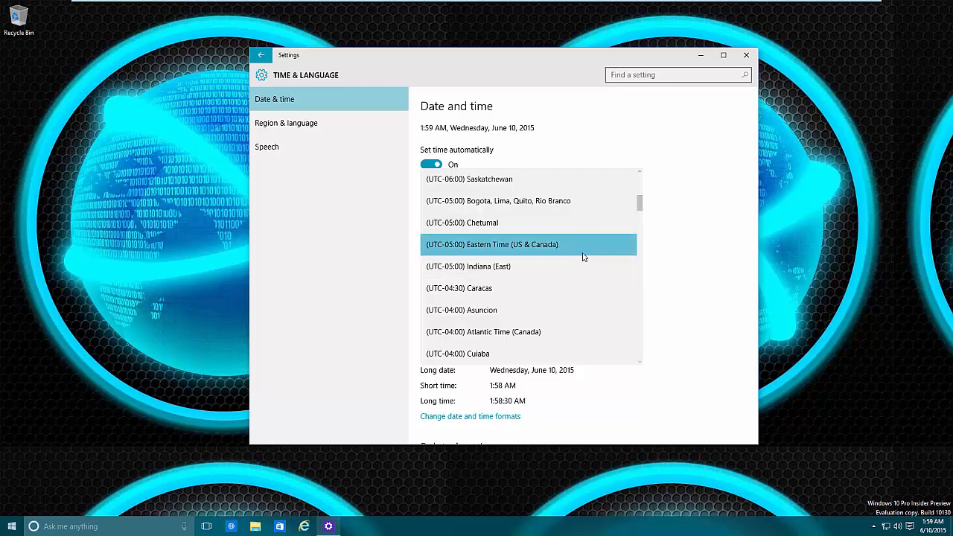
mouse_move(568, 256)
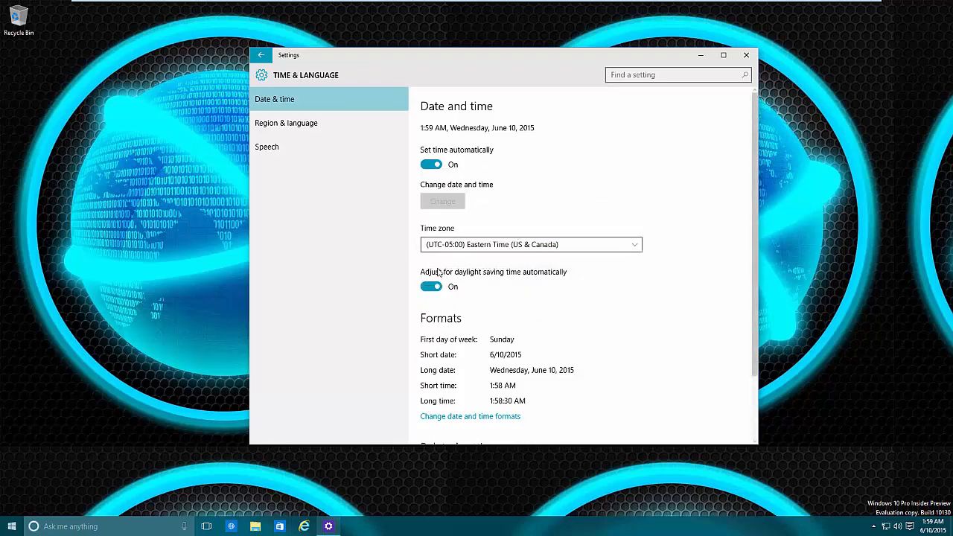
mouse_move(435, 277)
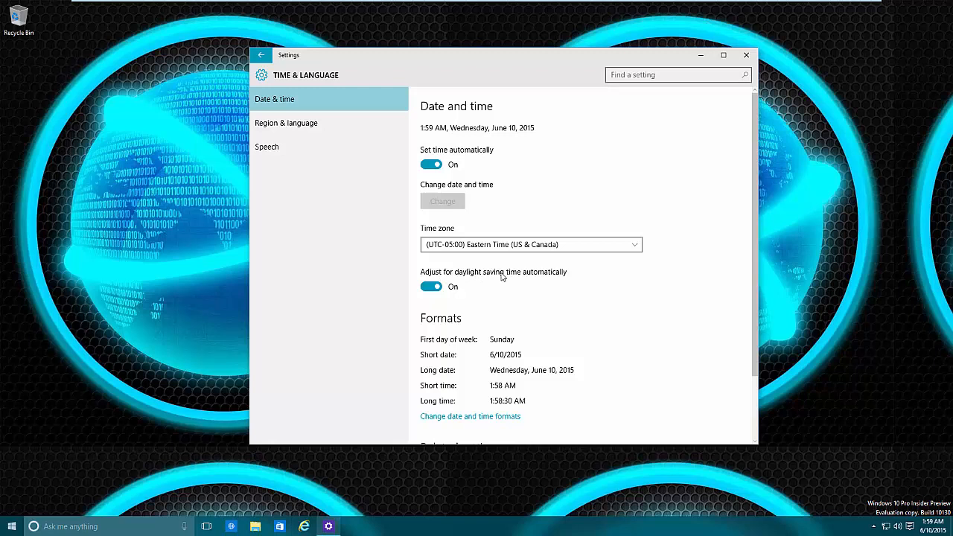
mouse_move(469, 297)
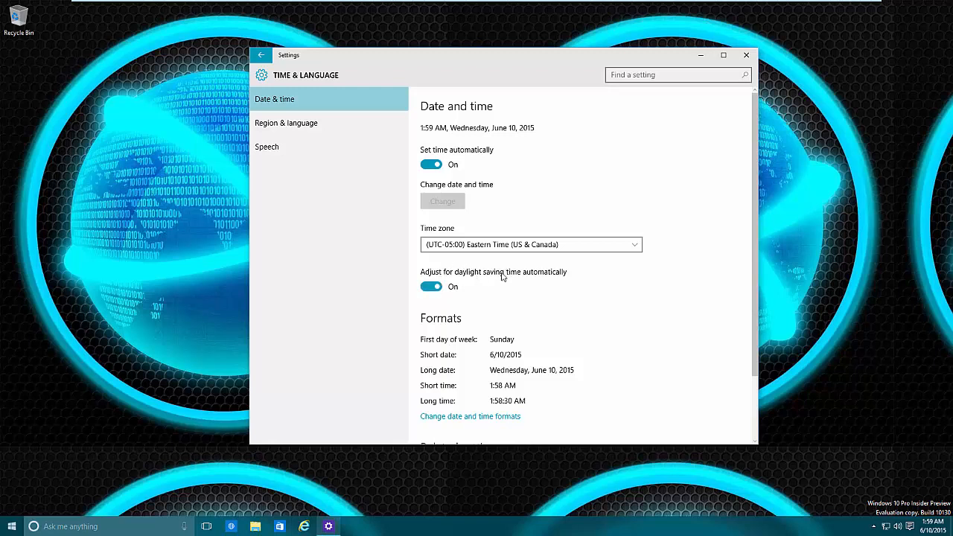
Scroll the Date & time page down to the Formats and Related settings sections.
scroll(down, 3)
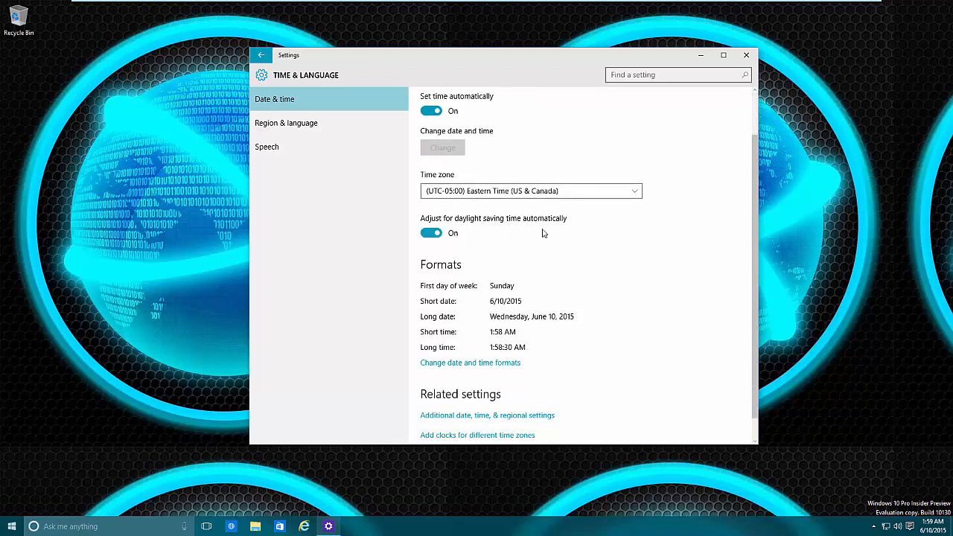
scroll(down, 3)
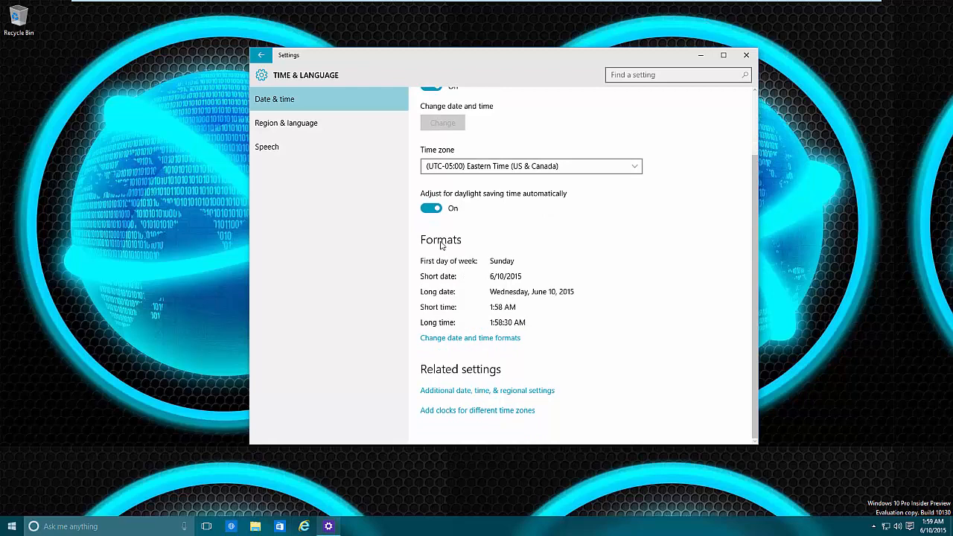
mouse_move(423, 262)
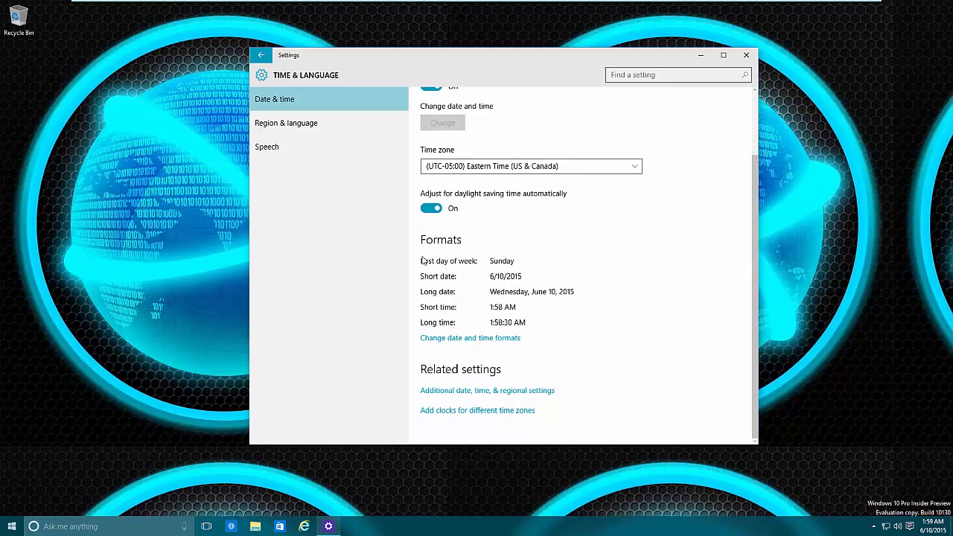
mouse_move(477, 274)
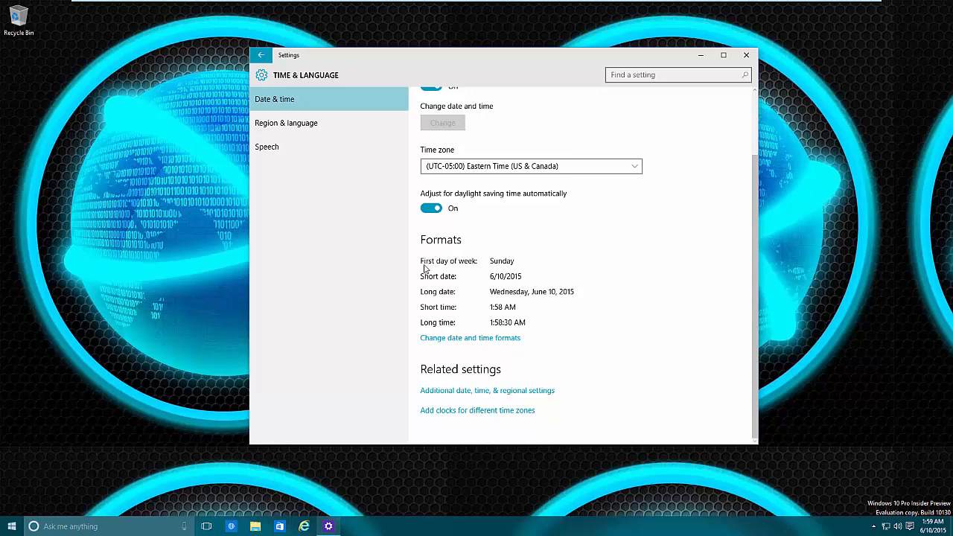
mouse_move(470, 336)
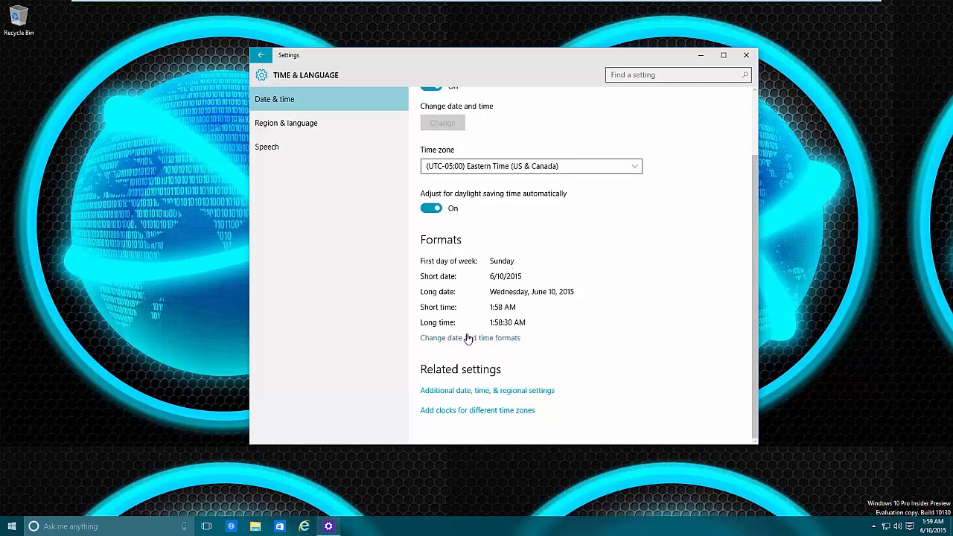
Set first day of week to Monday and long date format to MMMM d, yyyy.
click(470, 337)
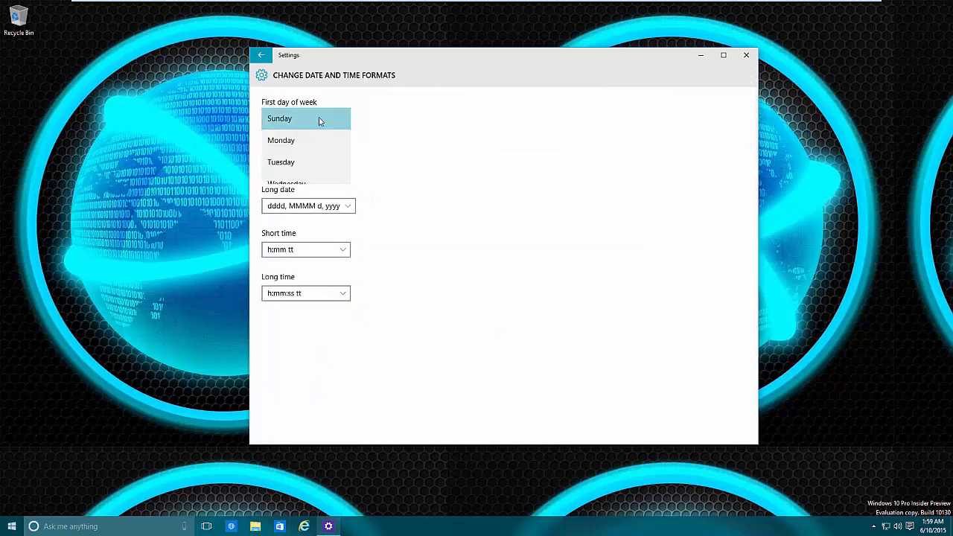
click(282, 140)
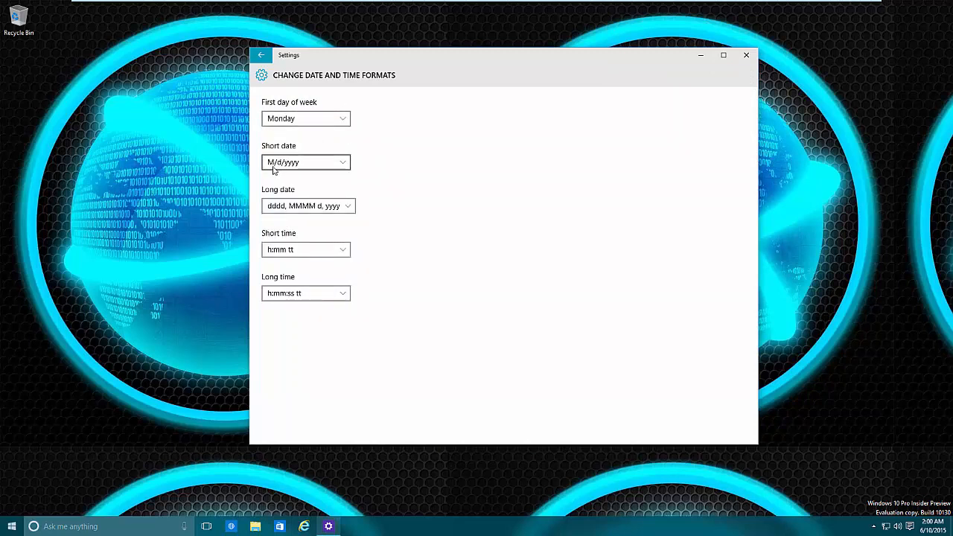
mouse_move(310, 165)
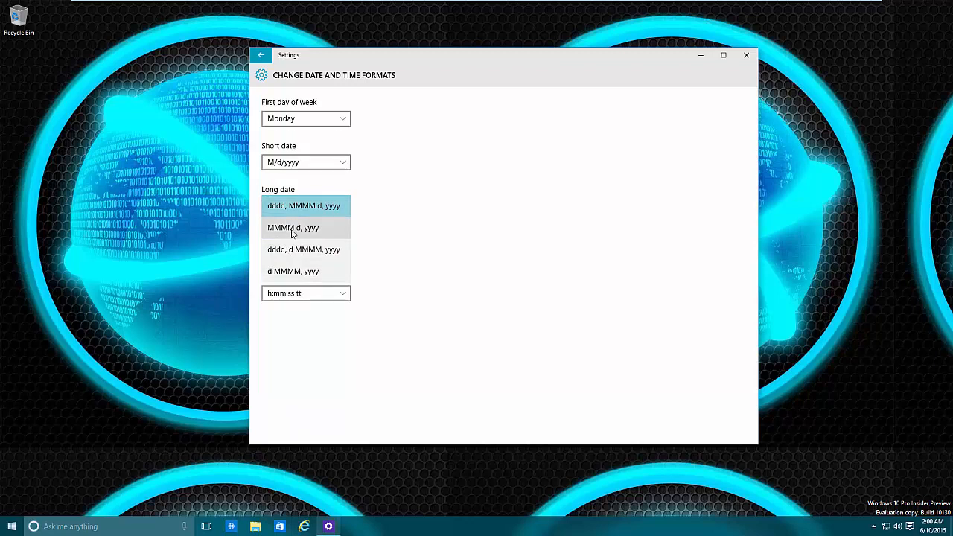
click(292, 228)
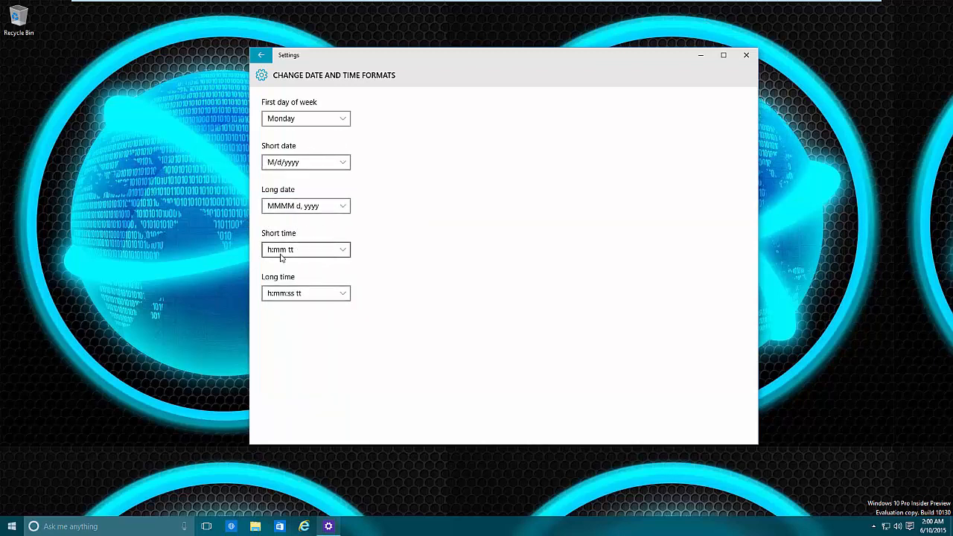
mouse_move(307, 304)
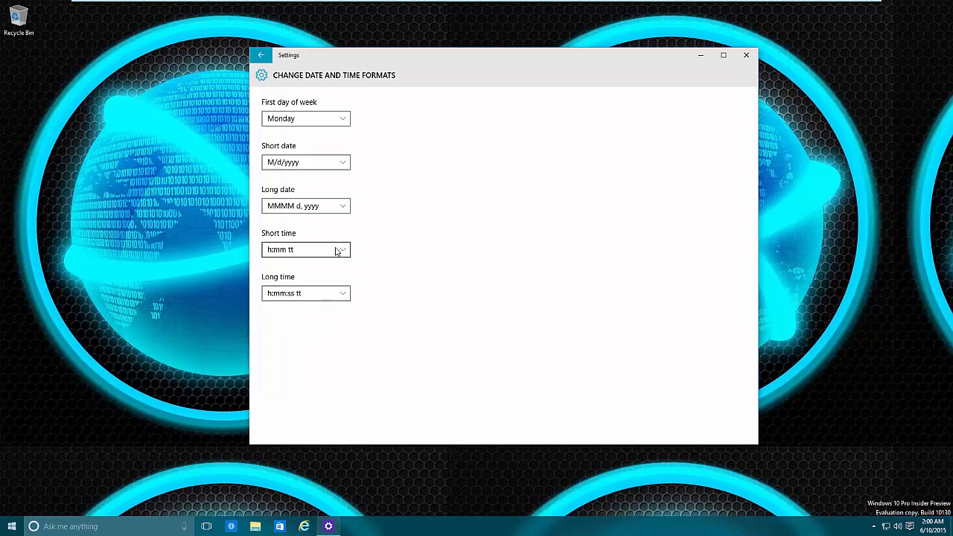
mouse_move(287, 271)
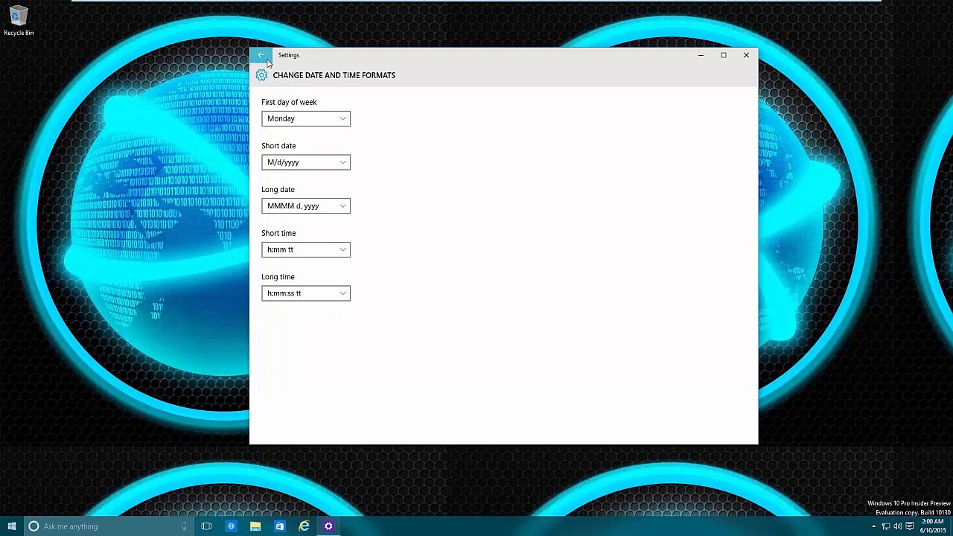
Review the updated formats, then reach the classic Date and Time dialog via regional Control Panel settings.
click(262, 55)
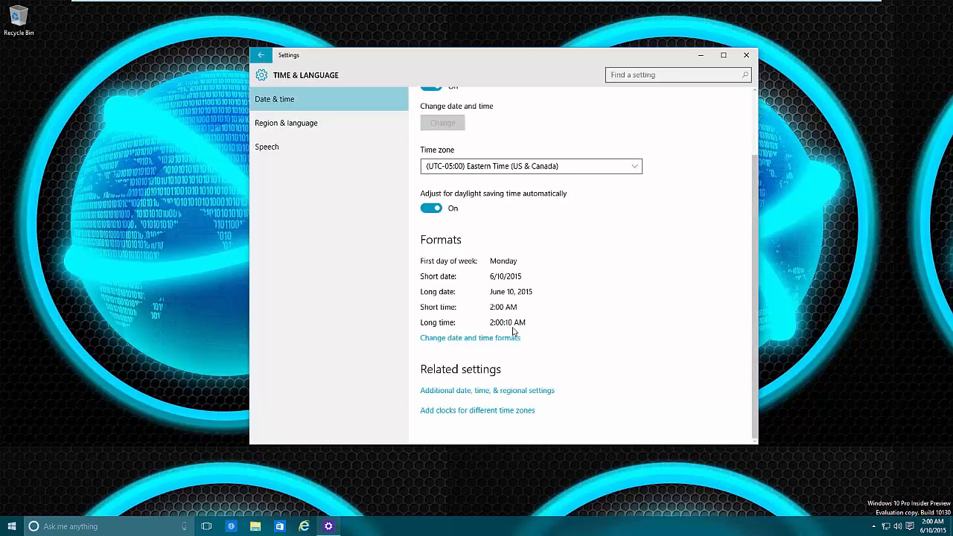
mouse_move(424, 271)
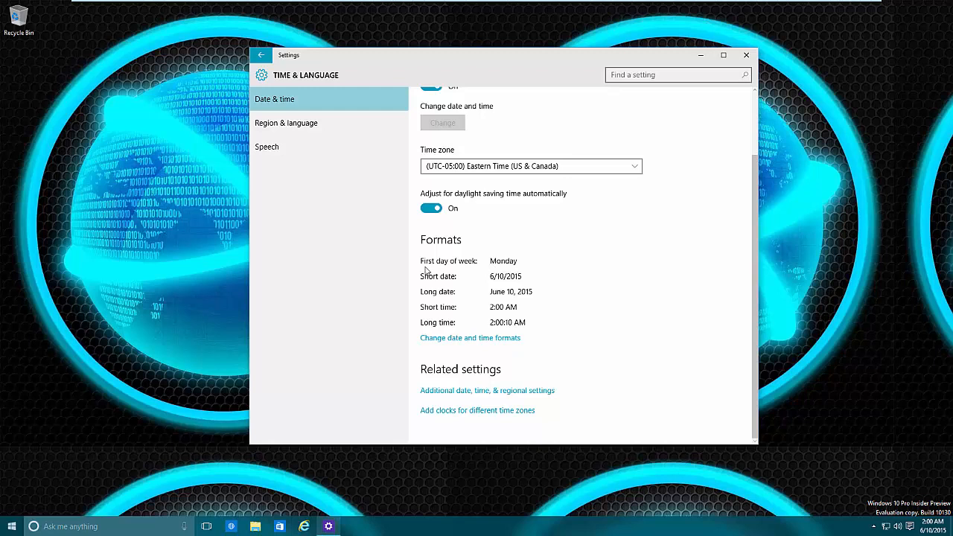
mouse_move(513, 267)
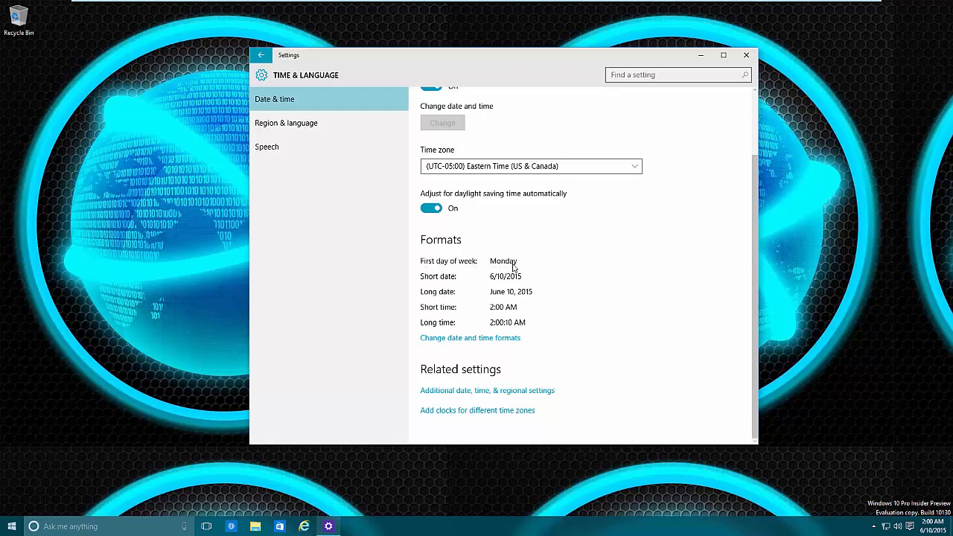
mouse_move(530, 304)
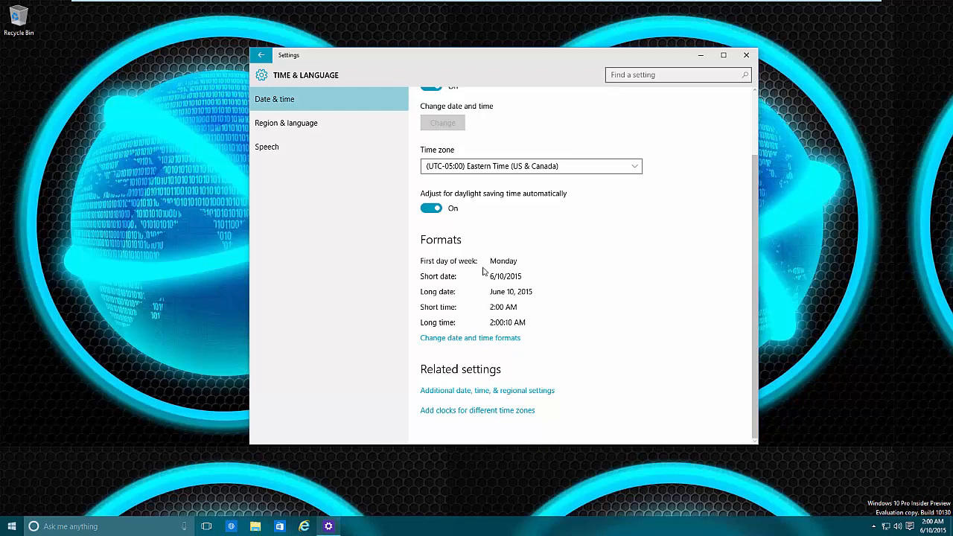
mouse_move(477, 306)
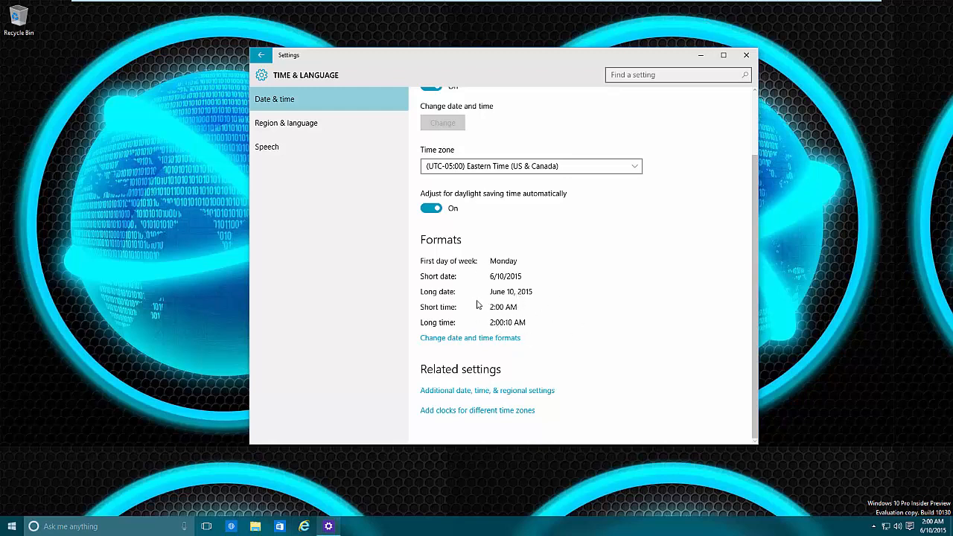
mouse_move(513, 303)
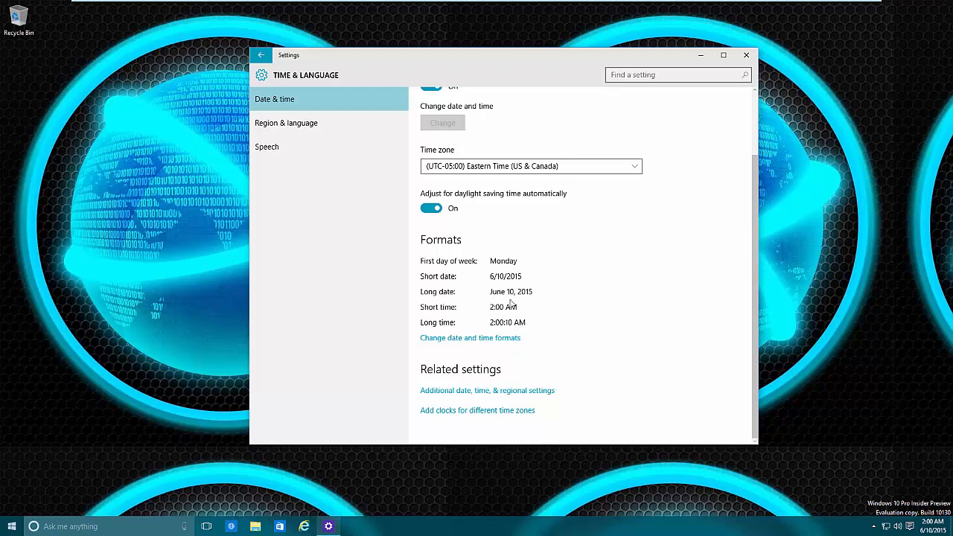
mouse_move(478, 277)
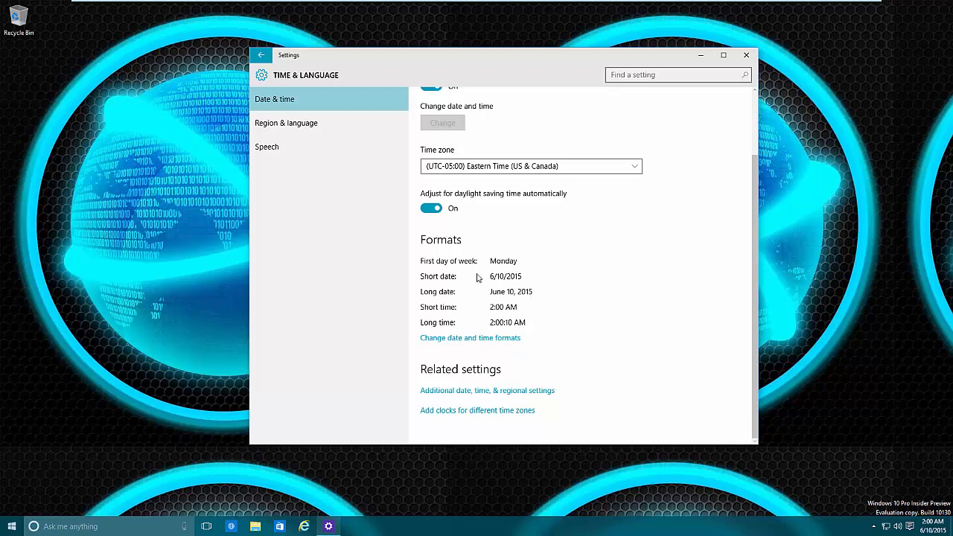
mouse_move(491, 354)
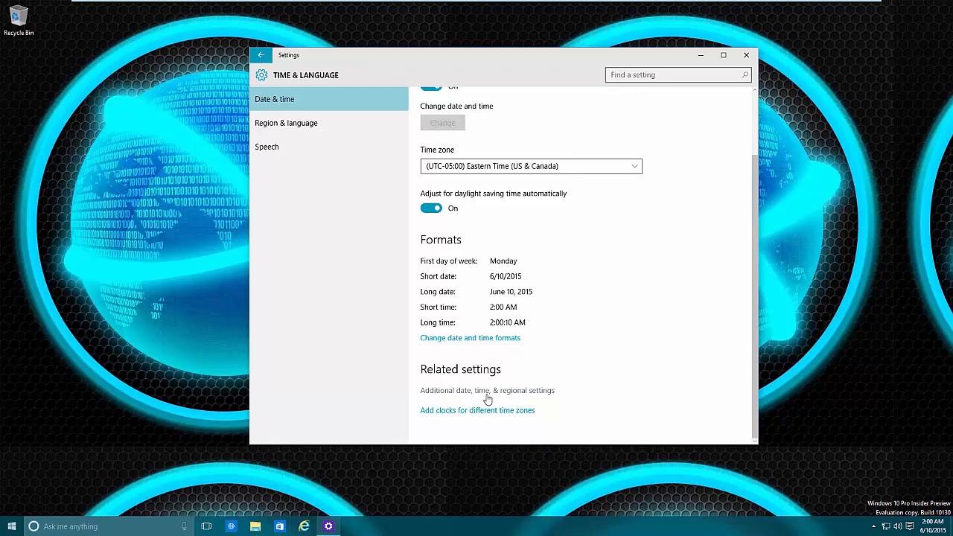
click(487, 390)
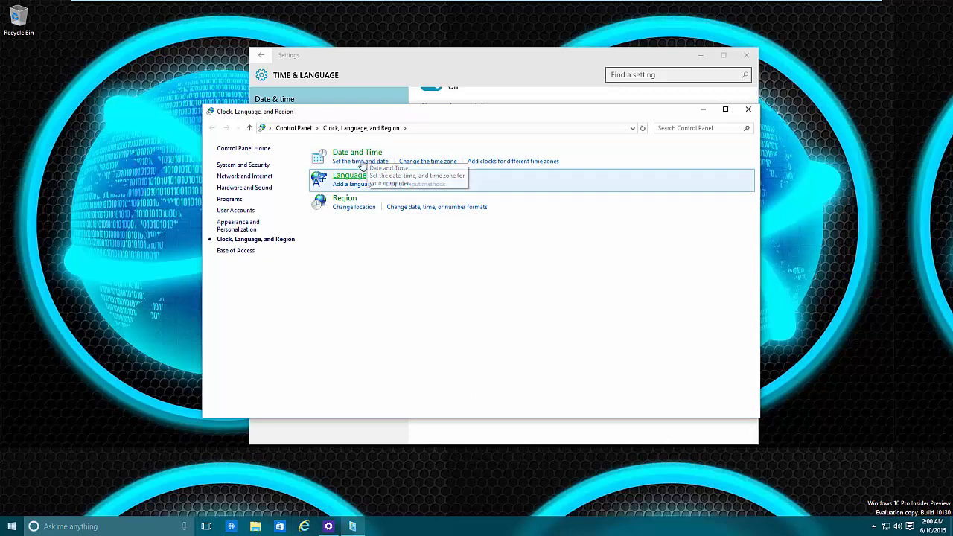
mouse_move(372, 161)
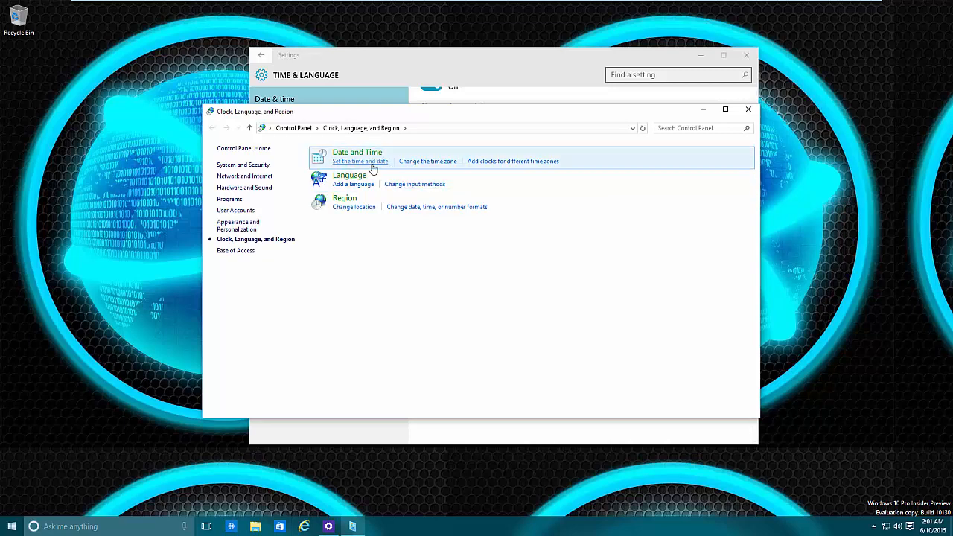
click(361, 161)
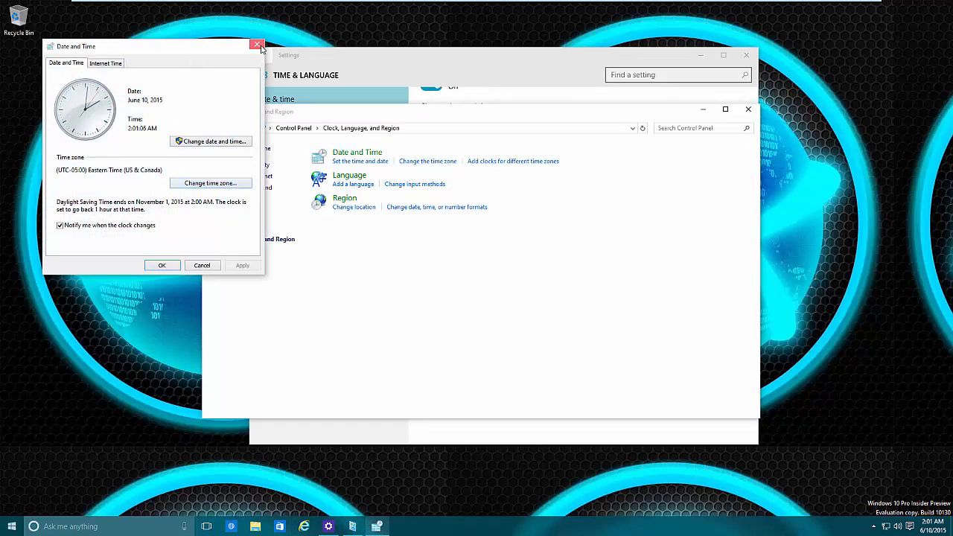
click(258, 45)
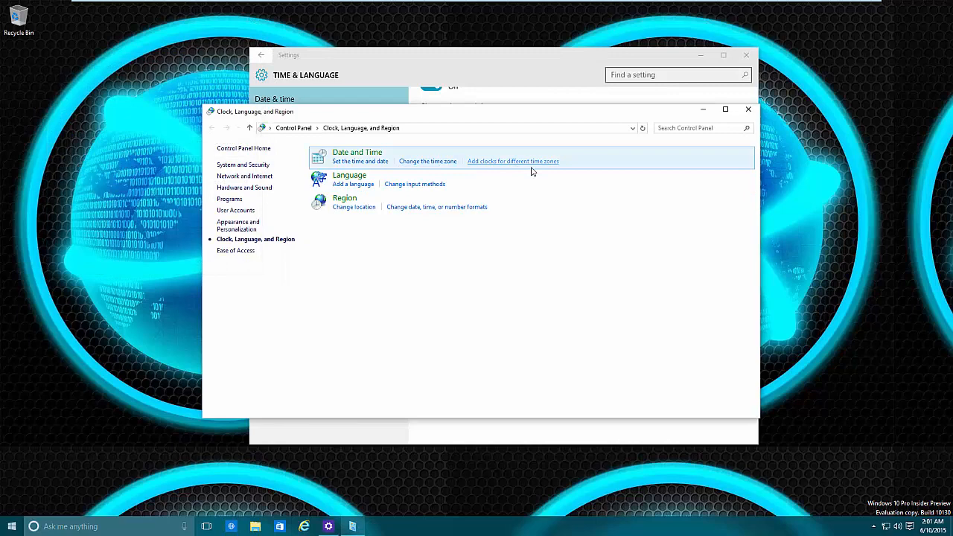
mouse_move(542, 167)
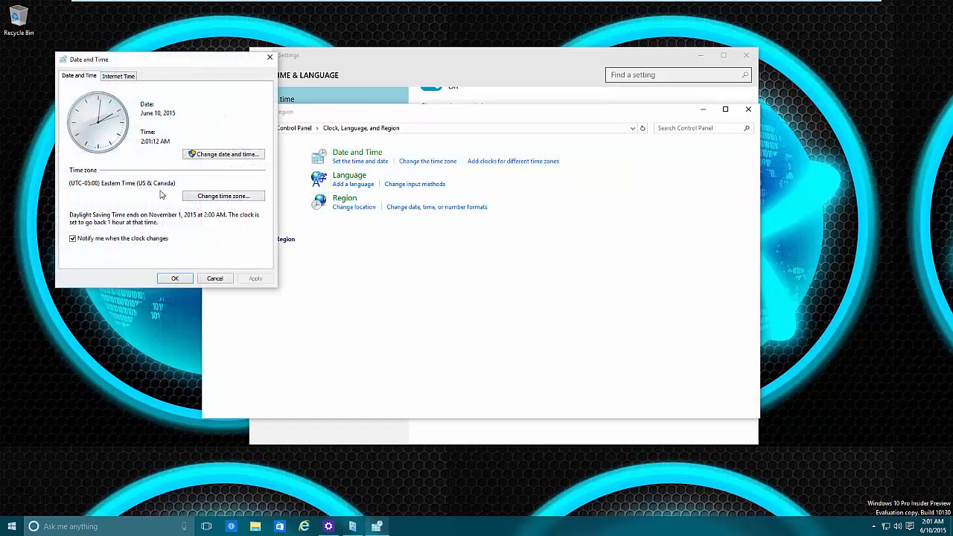
mouse_move(222, 210)
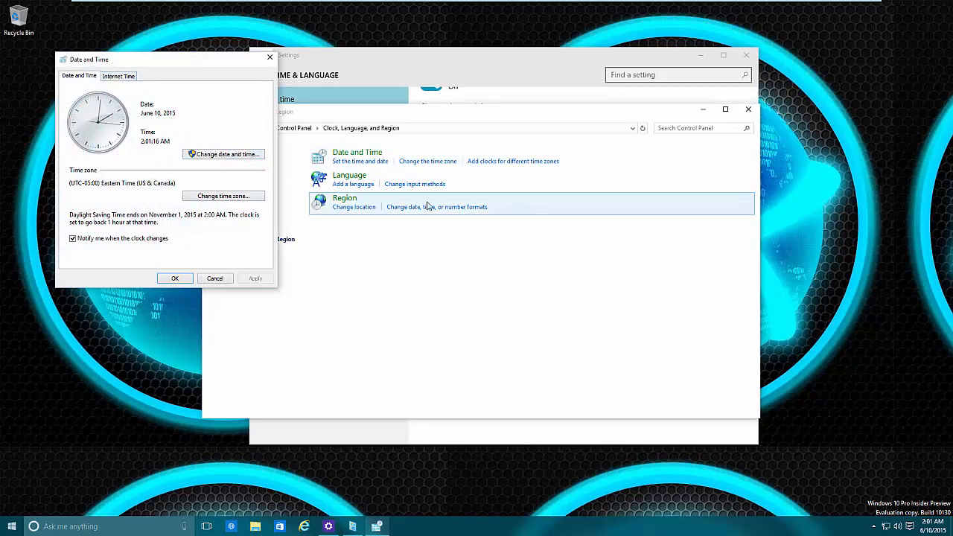
mouse_move(206, 104)
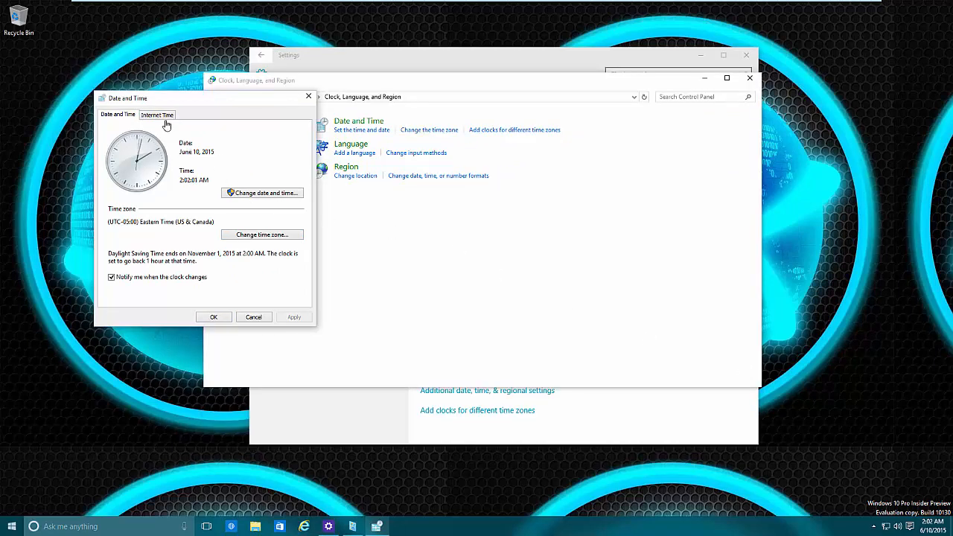
Switch to the Internet Time tab and bring up the Internet Time Settings dialog.
click(158, 115)
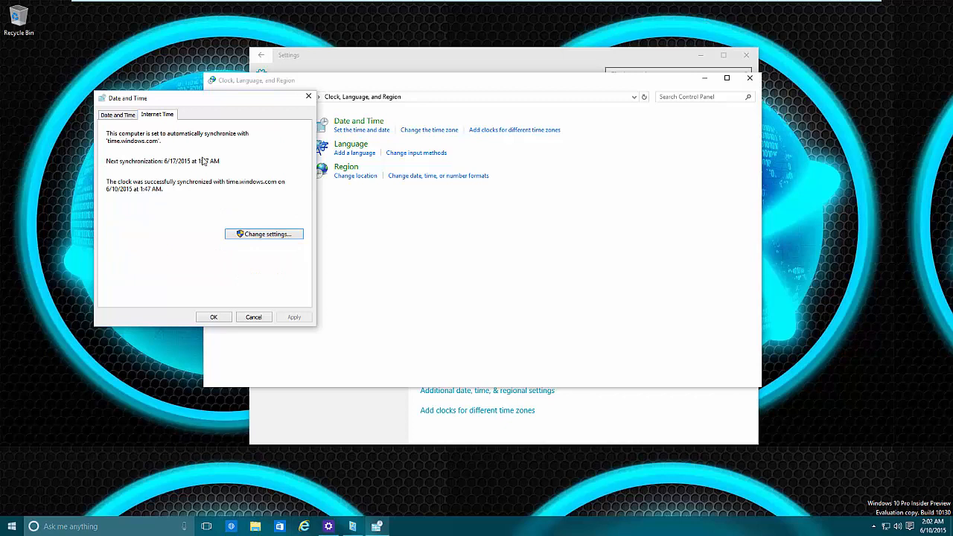
click(118, 113)
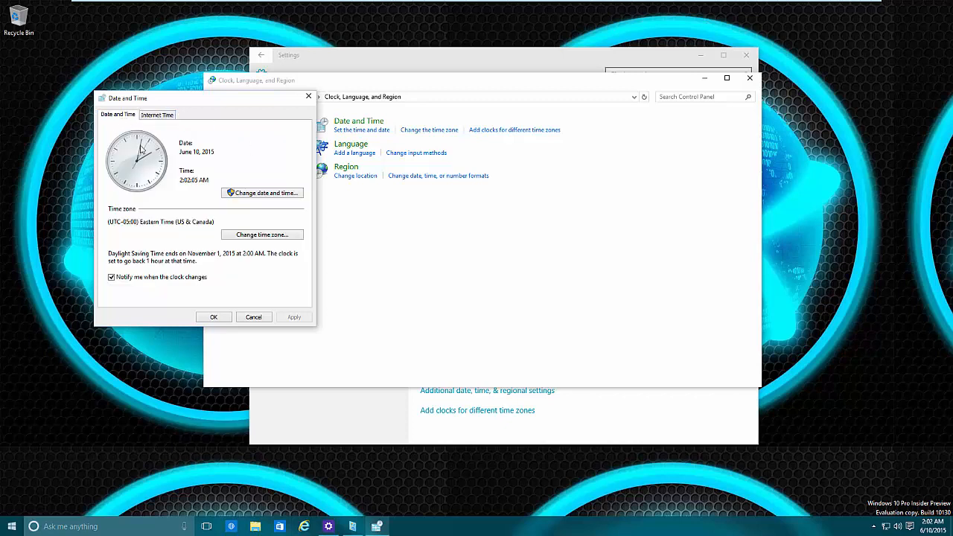
click(158, 113)
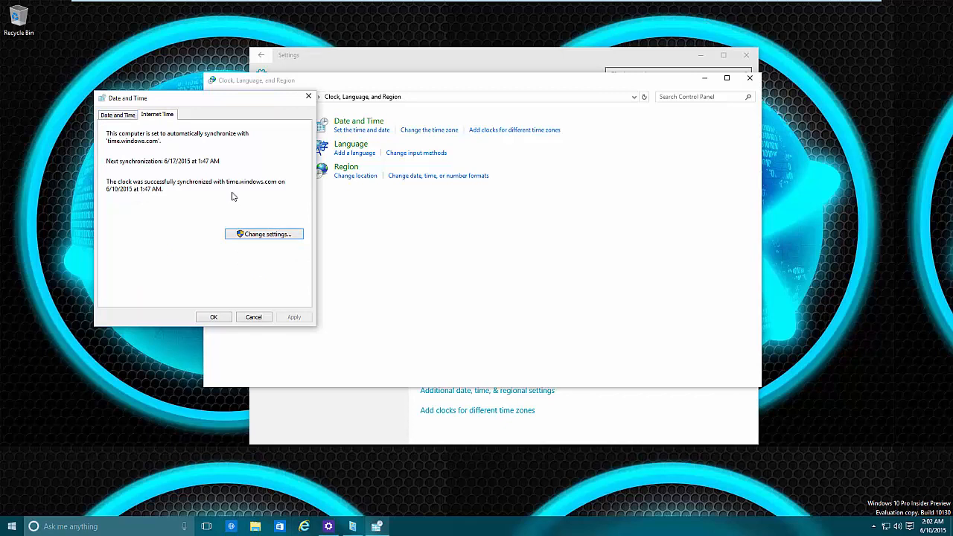
mouse_move(232, 212)
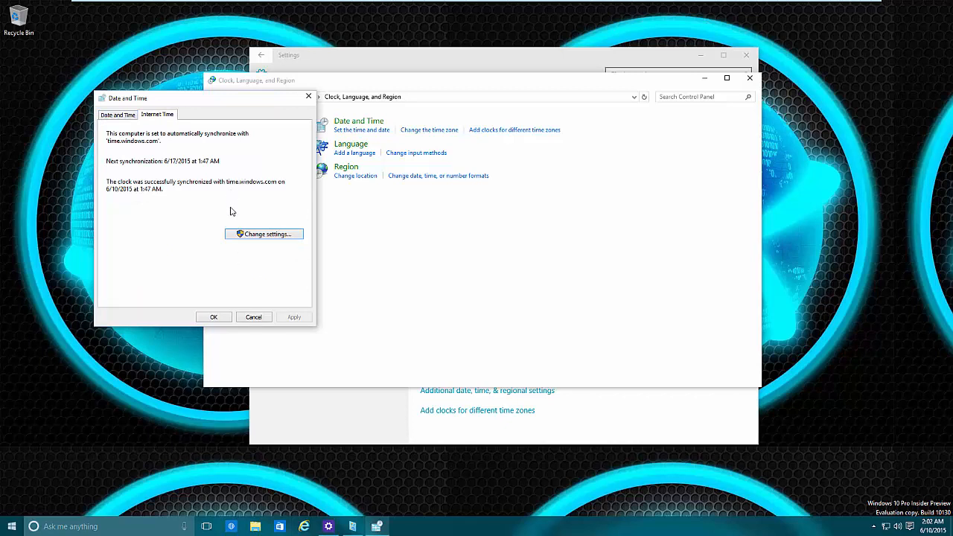
mouse_move(243, 231)
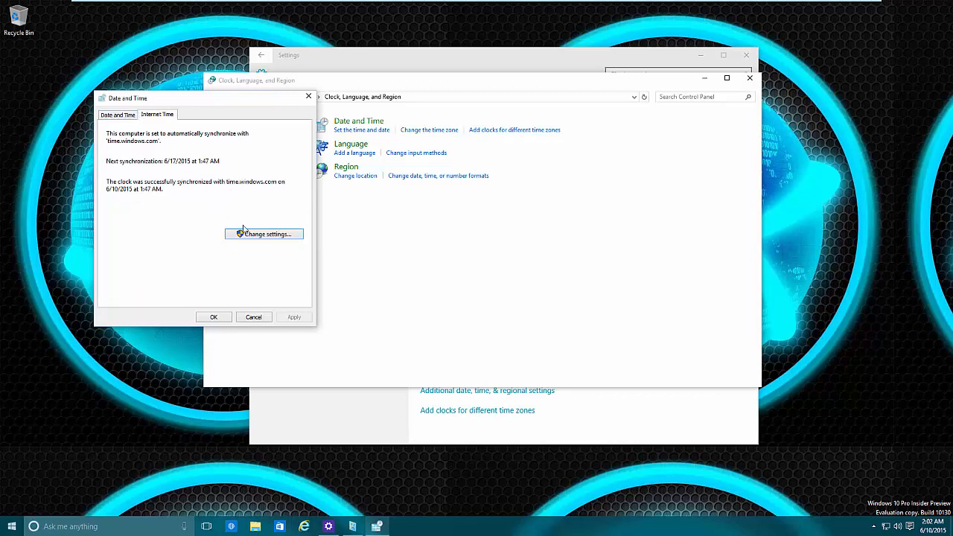
click(264, 234)
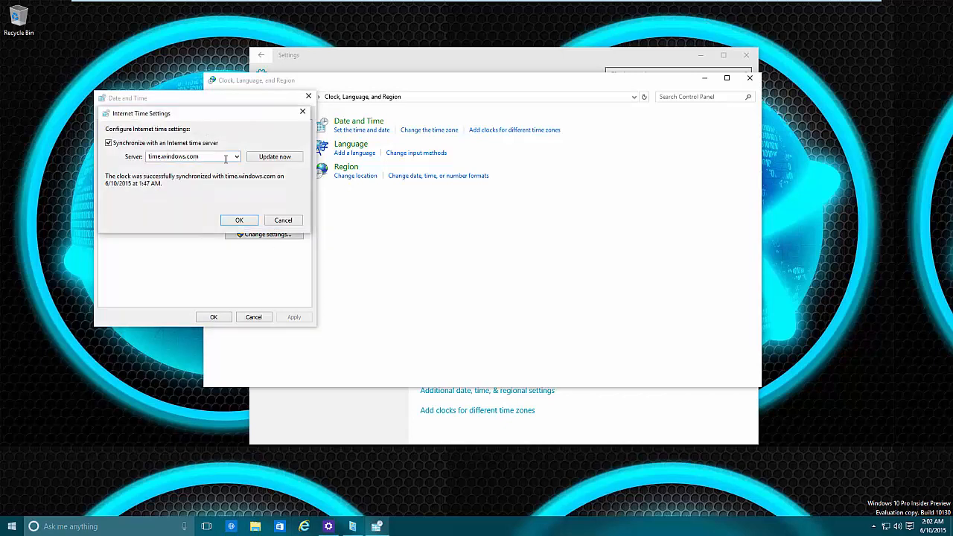
Review the time server list (time.windows.com, time.nist.gov), keeping time.windows.com synchronization.
click(235, 156)
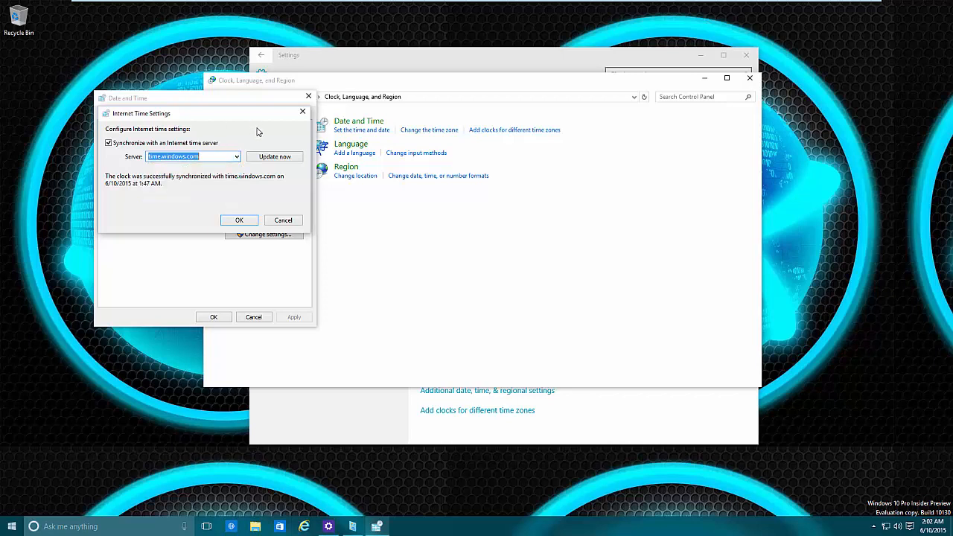
mouse_move(223, 194)
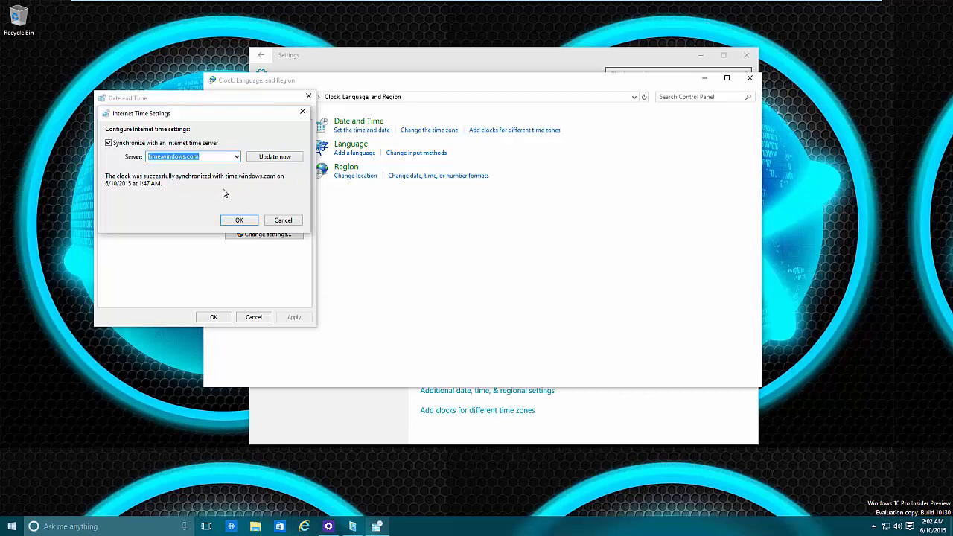
click(238, 220)
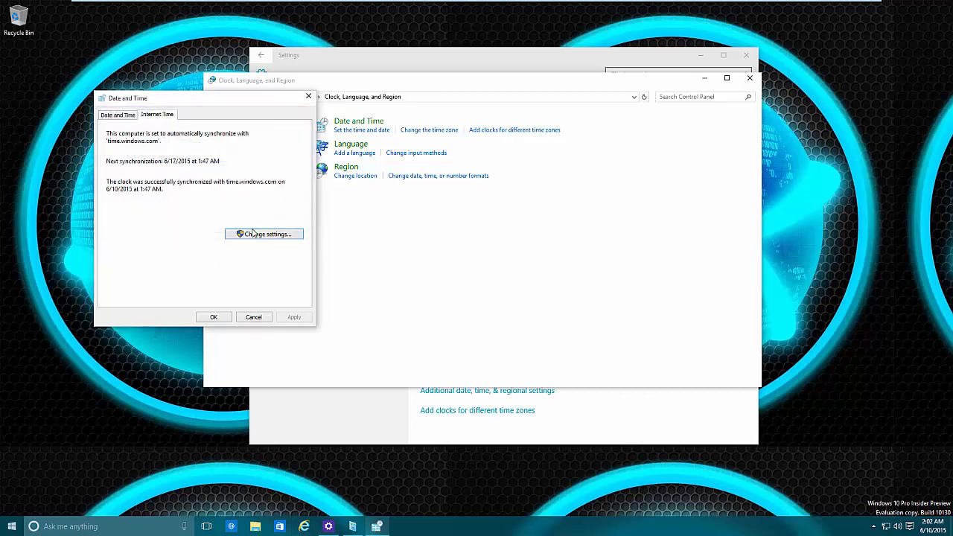
click(264, 234)
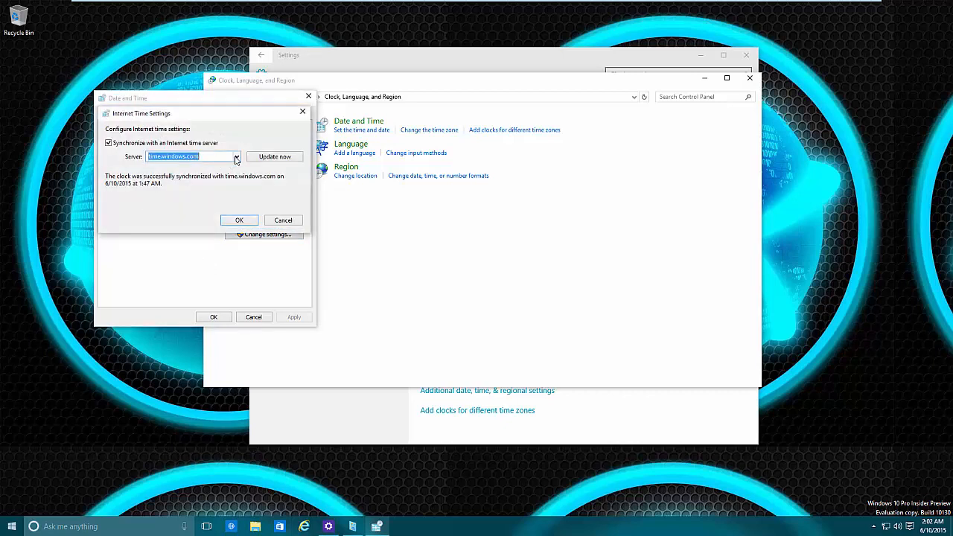
click(235, 157)
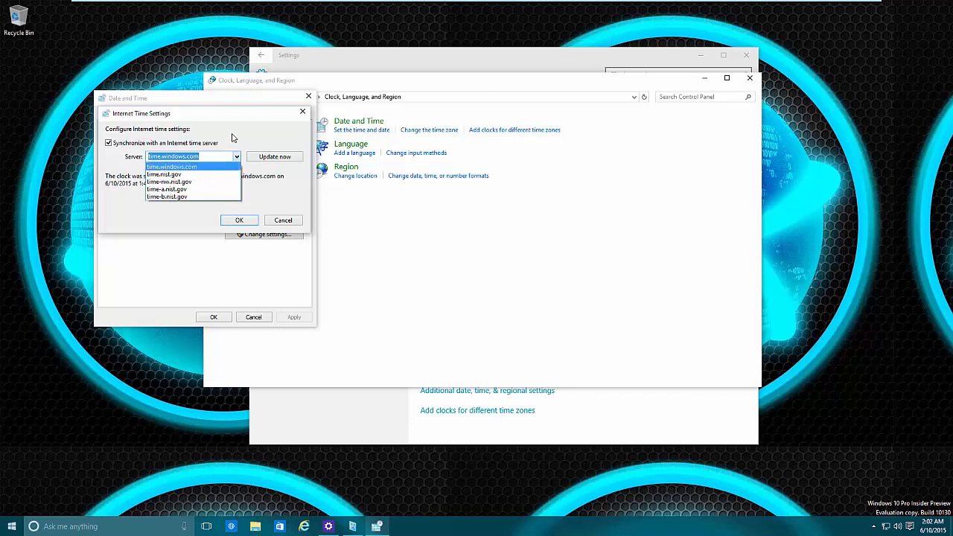
mouse_move(239, 130)
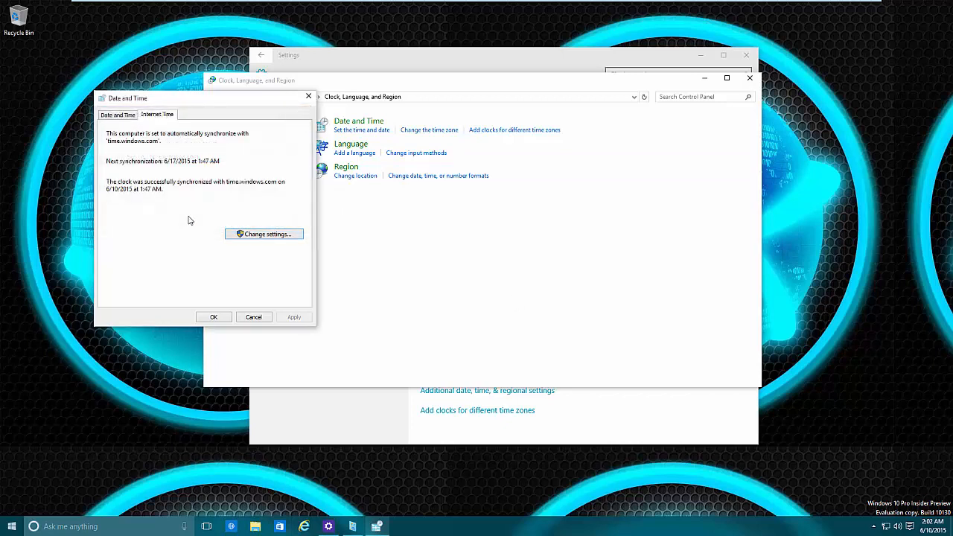
Reopen the Date and Time dialog on its main tab showing June 10, 2015 and Eastern Time.
click(254, 316)
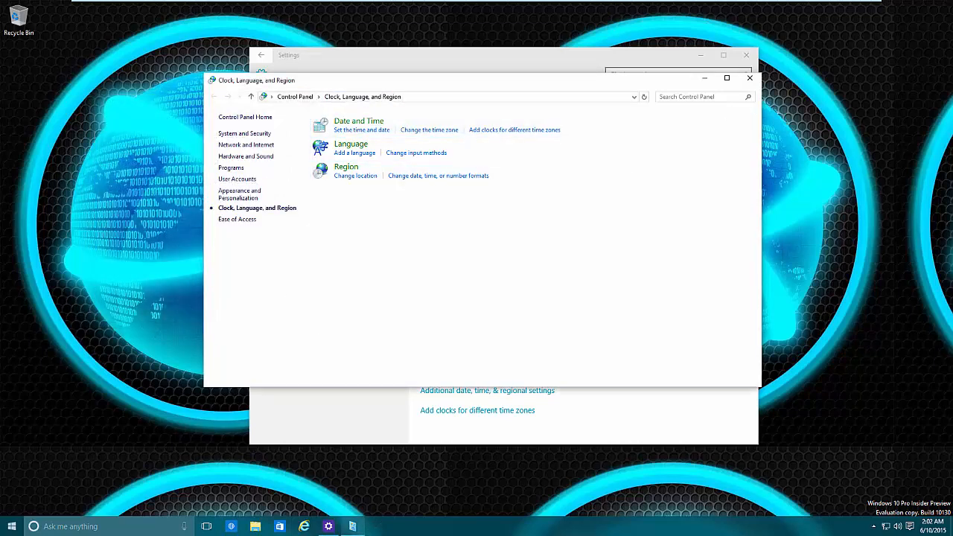
mouse_move(585, 369)
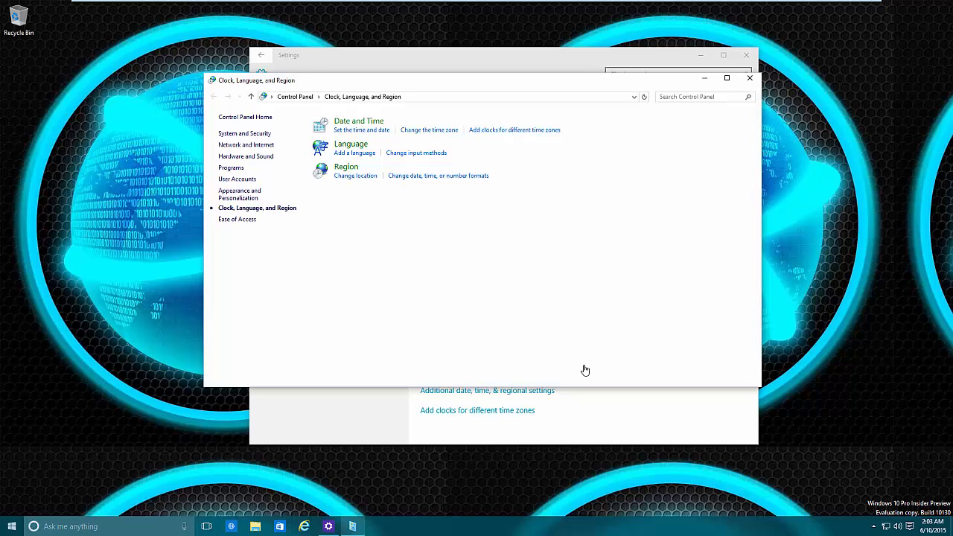
mouse_move(586, 367)
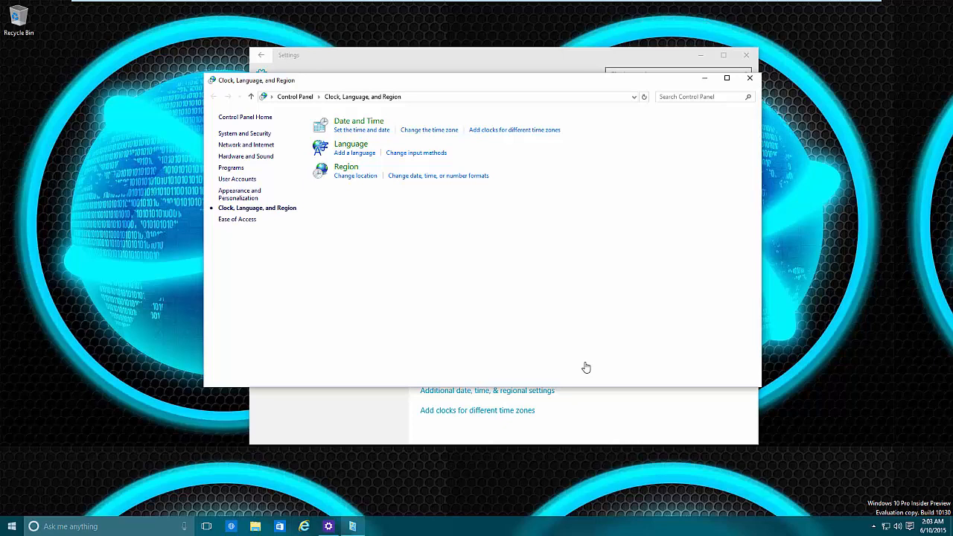
mouse_move(541, 342)
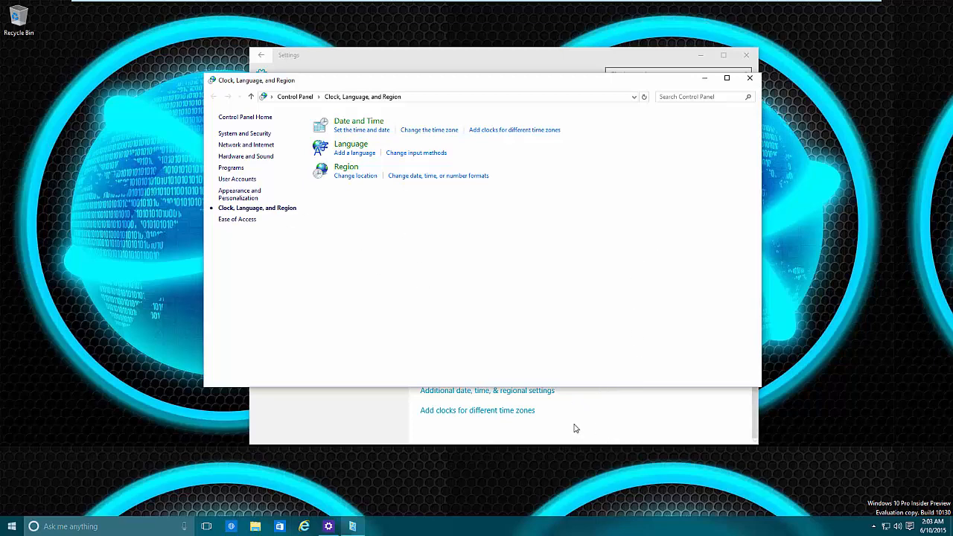
click(362, 130)
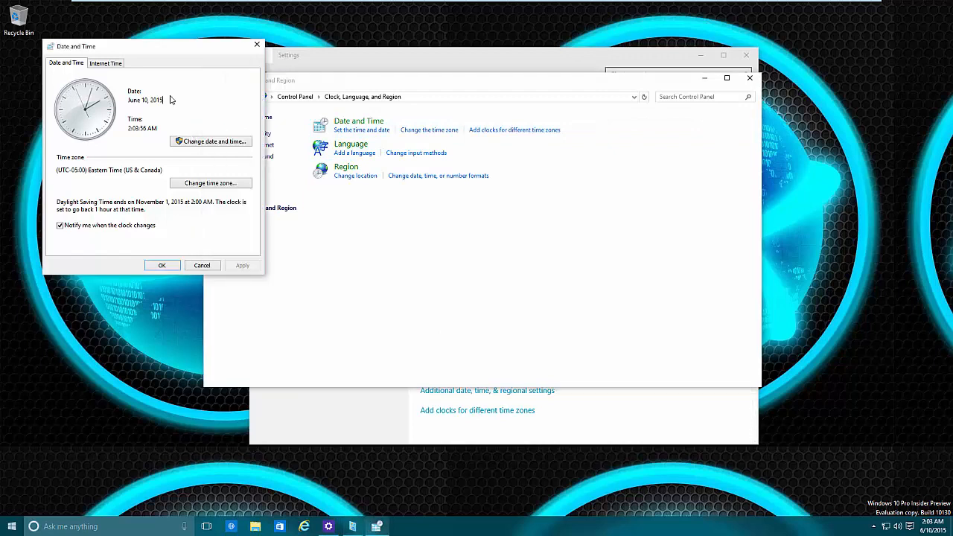
Reach the Customize Format Date tab showing long date MMMM d, yyyy and Monday first weekday.
click(211, 140)
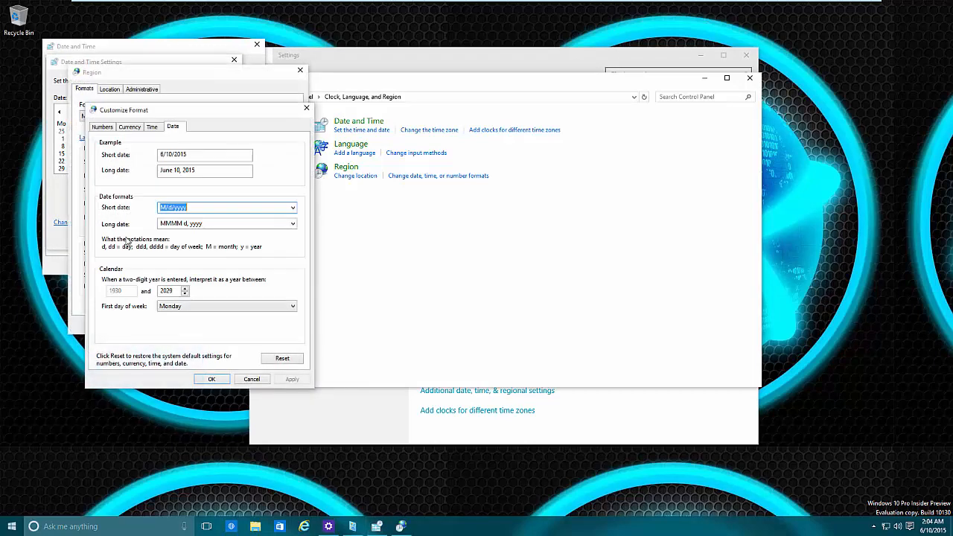
mouse_move(234, 167)
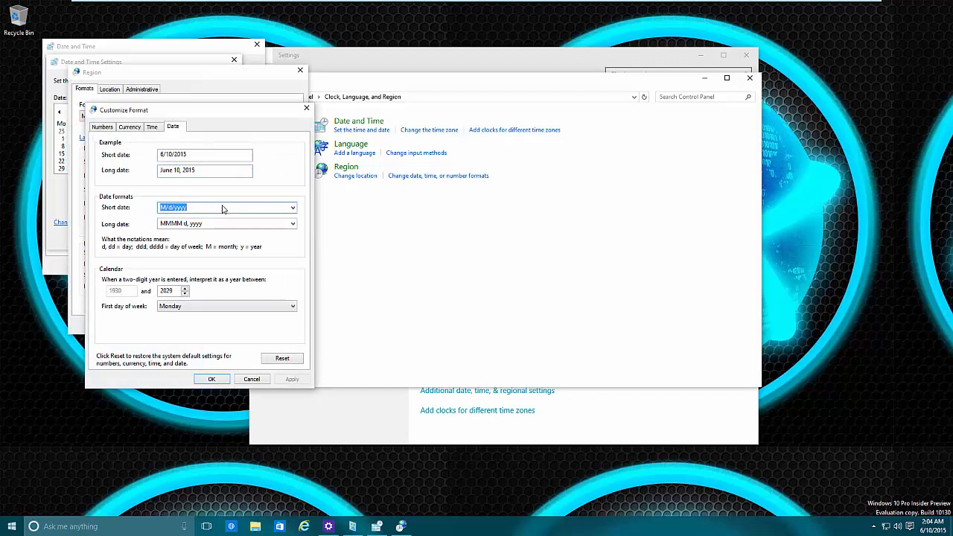
mouse_move(283, 246)
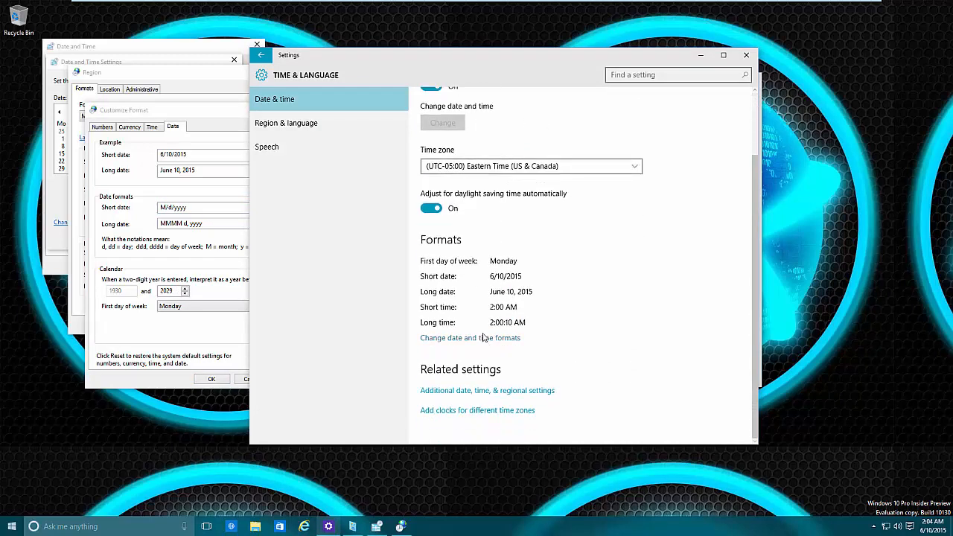
Review the Settings Formats summary, then bring the Customize Format dialog back forward.
scroll(up, 3)
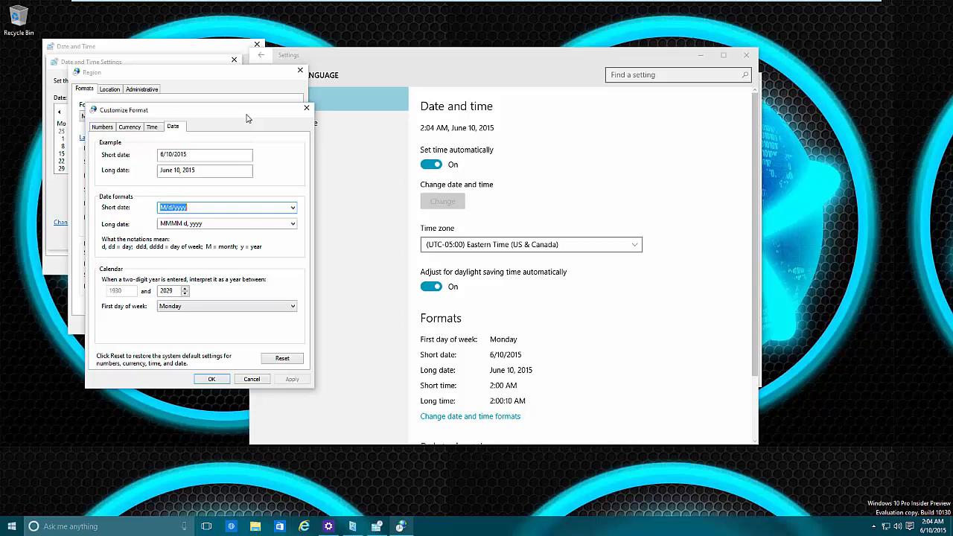
mouse_move(393, 262)
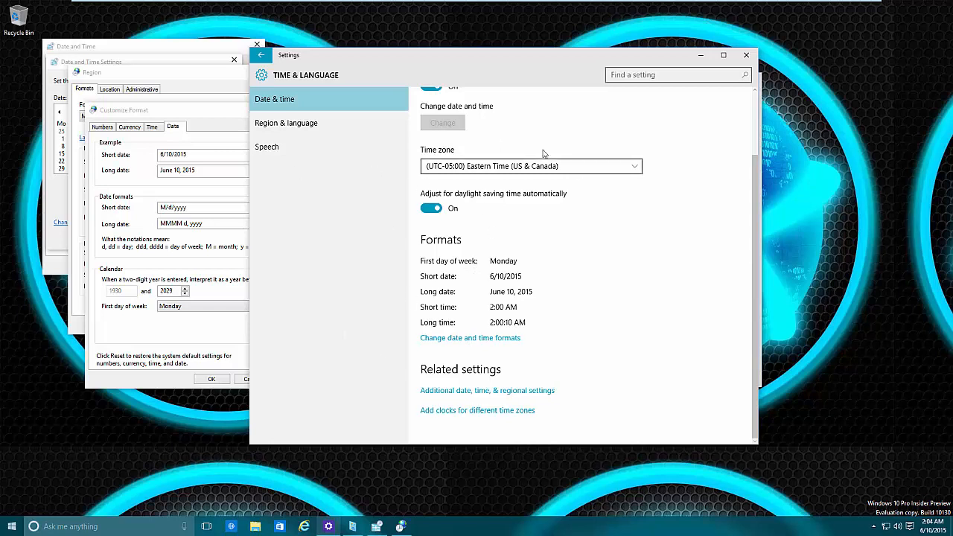
mouse_move(646, 241)
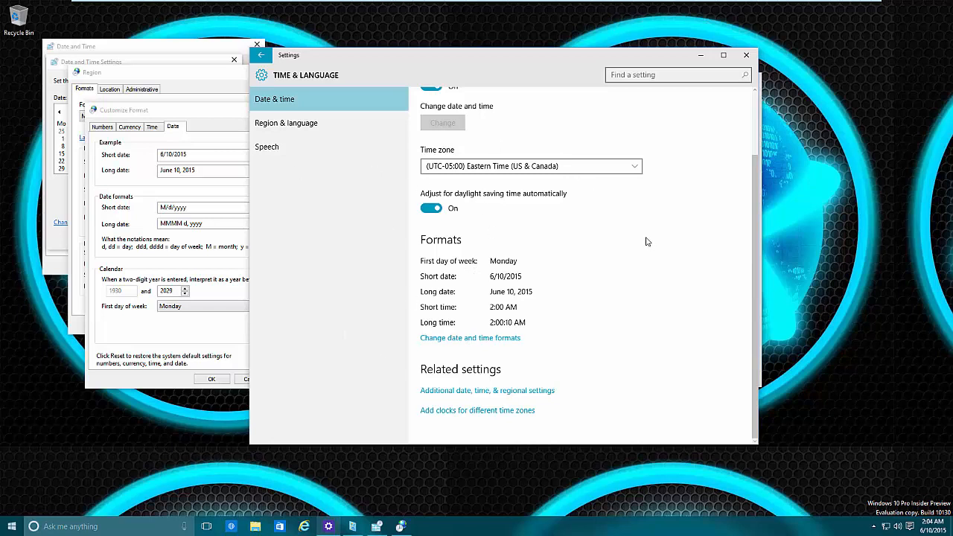
mouse_move(621, 268)
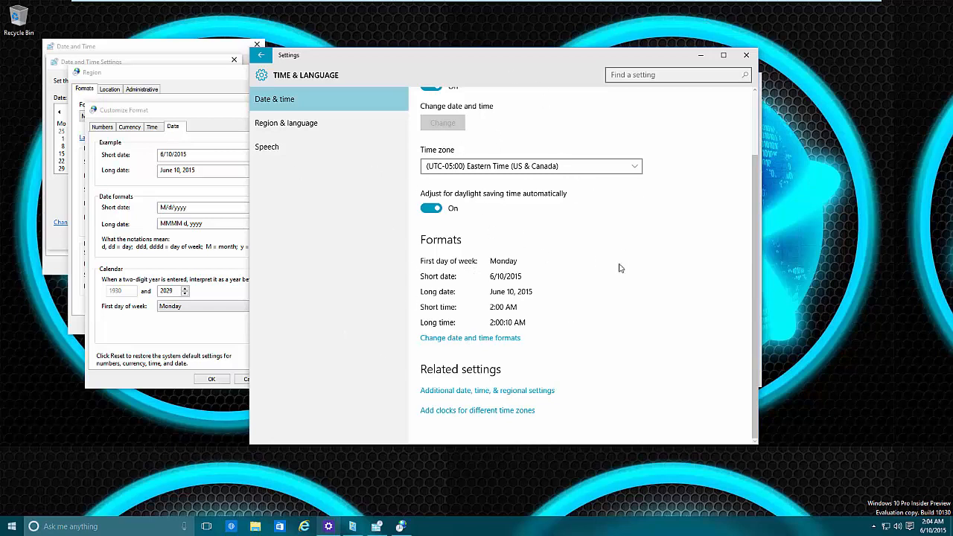
mouse_move(499, 102)
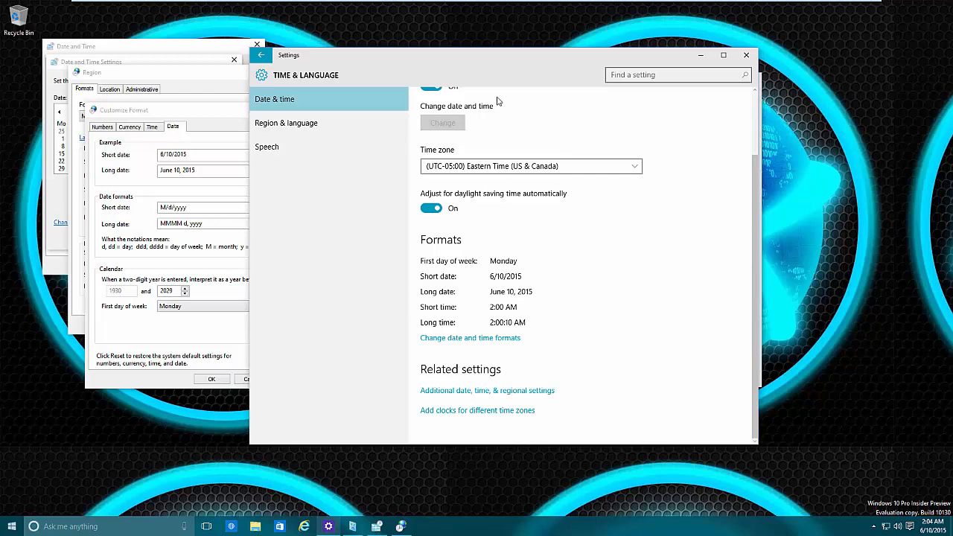
mouse_move(483, 312)
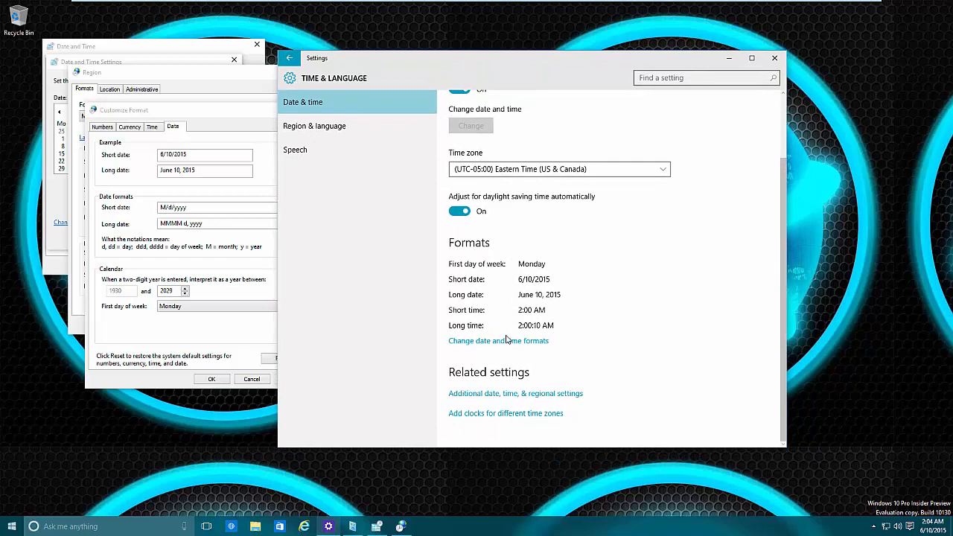
click(497, 339)
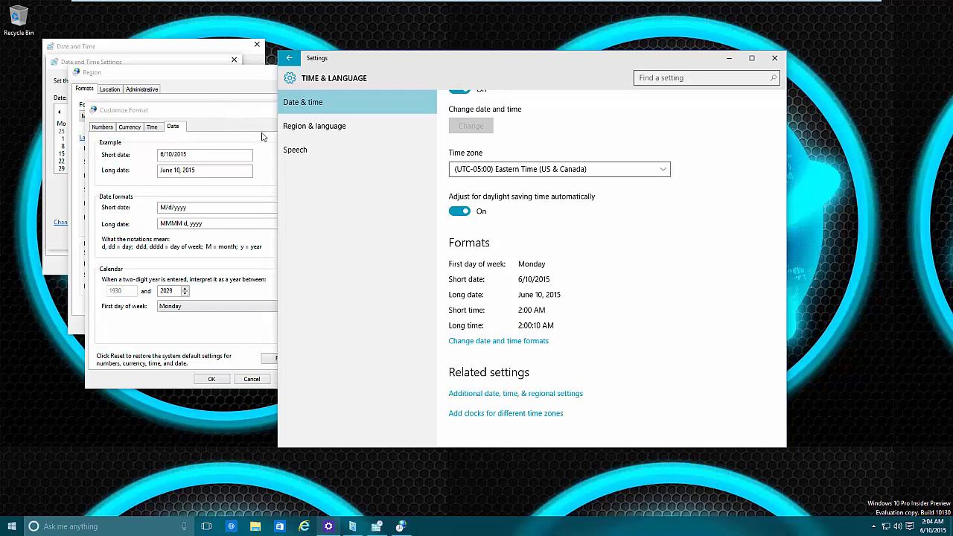
mouse_move(343, 217)
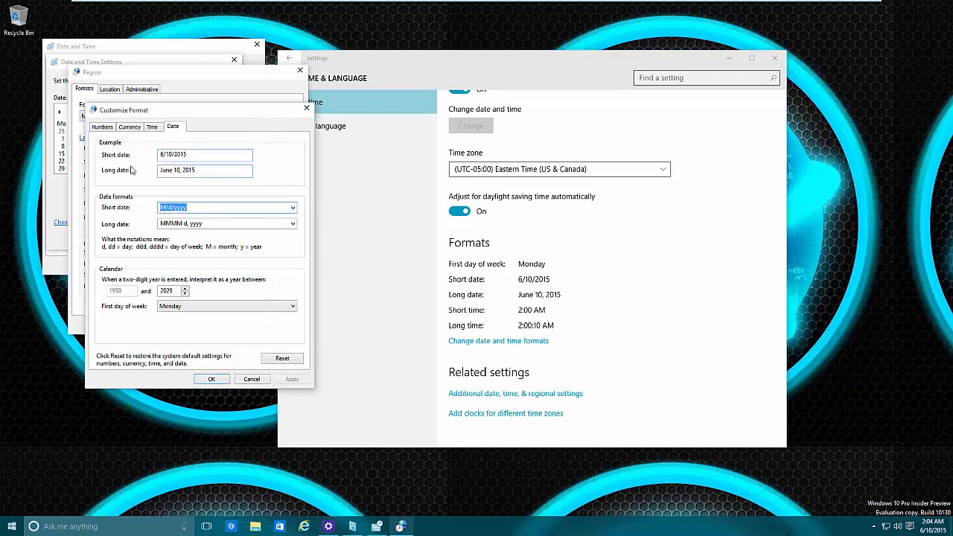
Glance at the Time format tab, then close the Customize Format, Region and Date and Time windows.
click(152, 126)
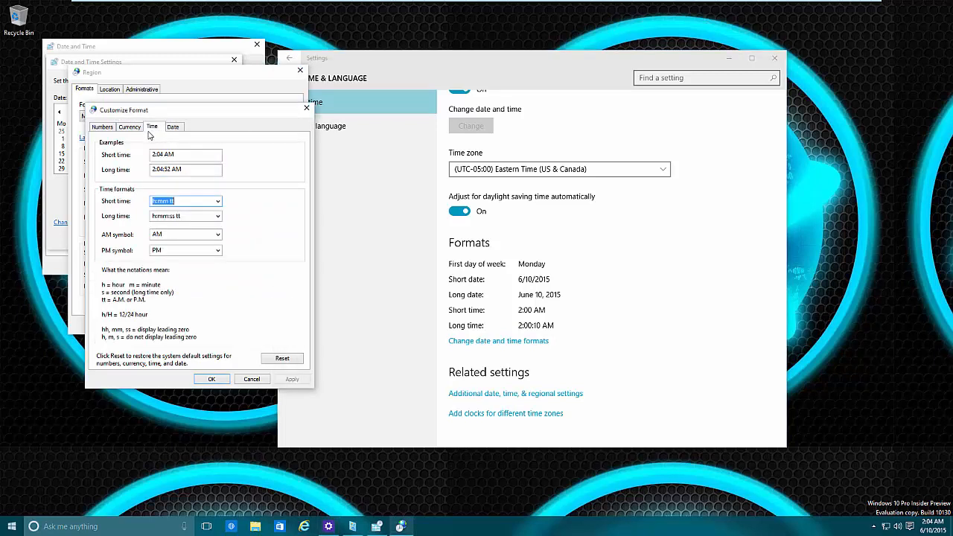
click(173, 125)
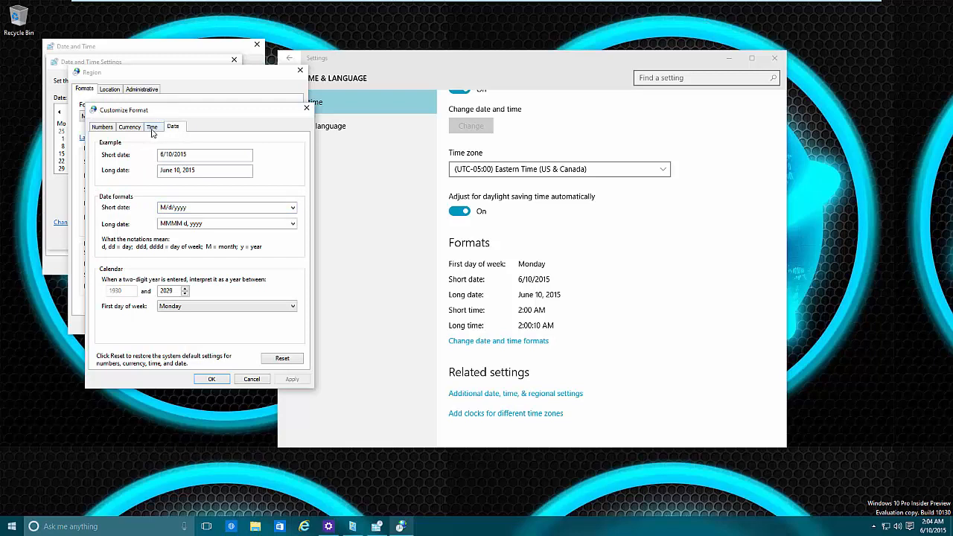
mouse_move(307, 108)
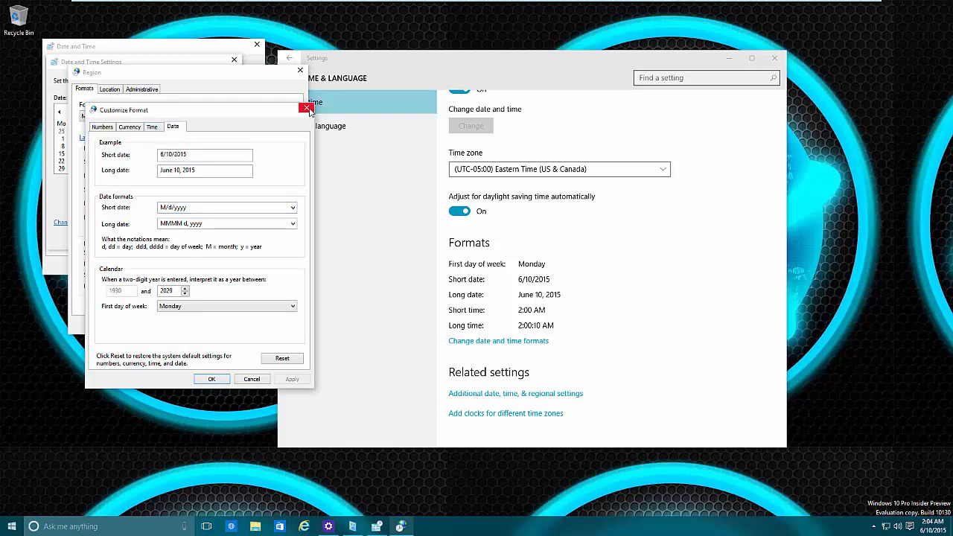
click(306, 109)
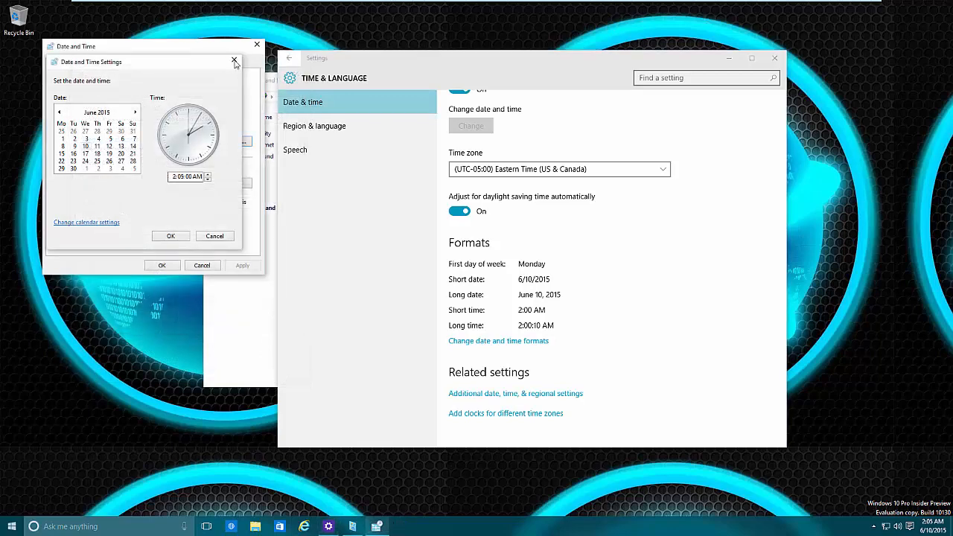
click(235, 60)
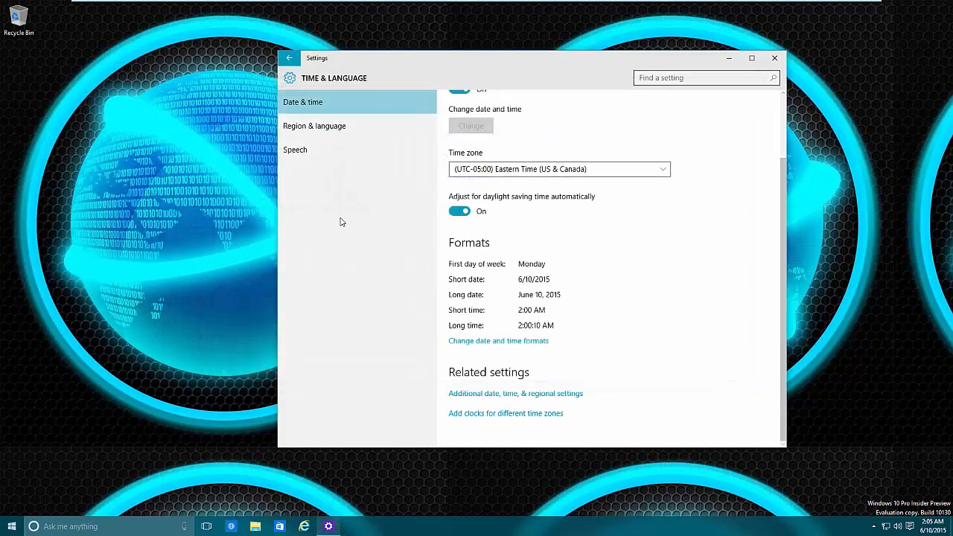
Close the Time & Language Settings window, leaving the empty desktop.
click(774, 58)
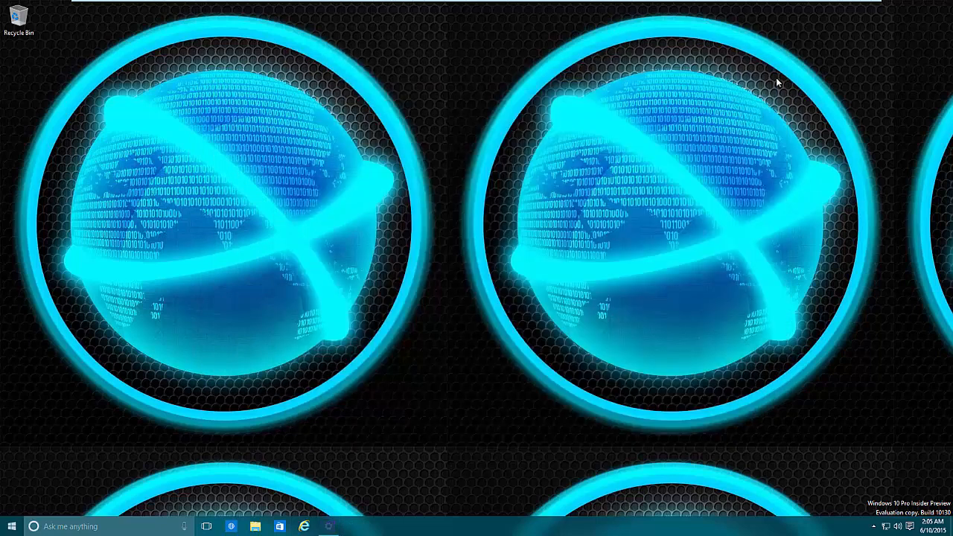
mouse_move(718, 211)
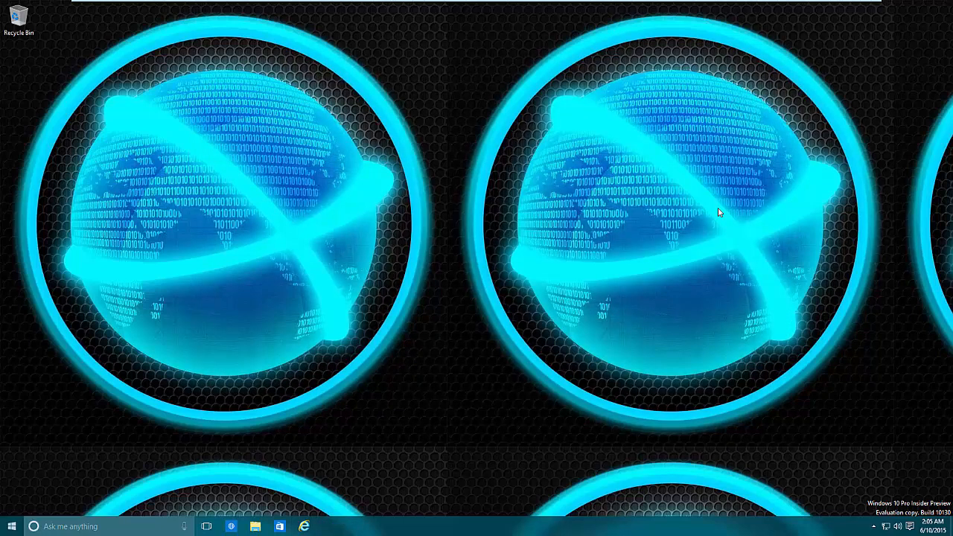